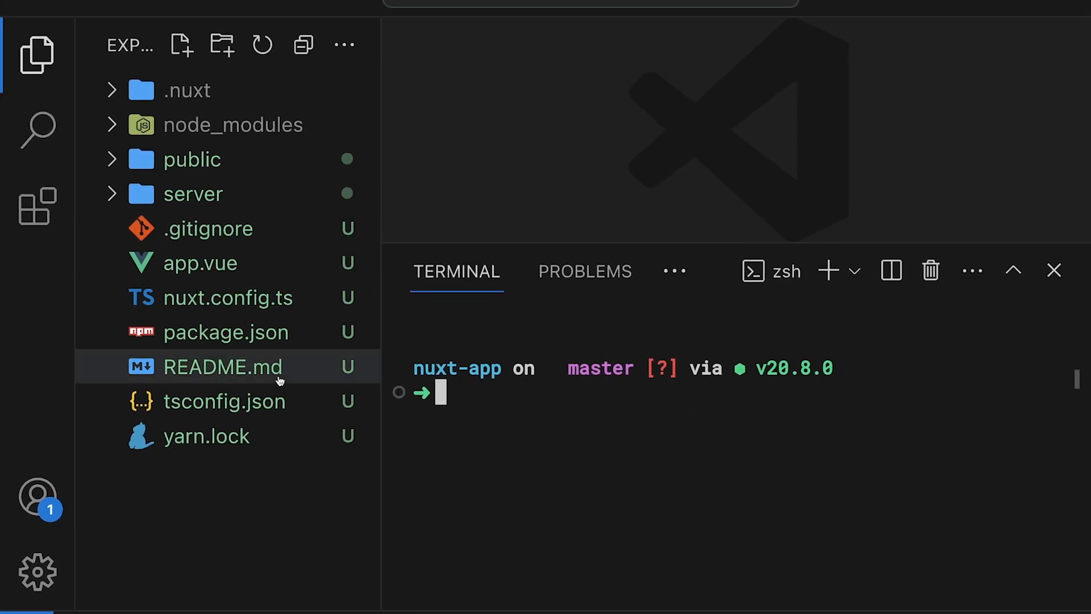
mouse_move(453, 230)
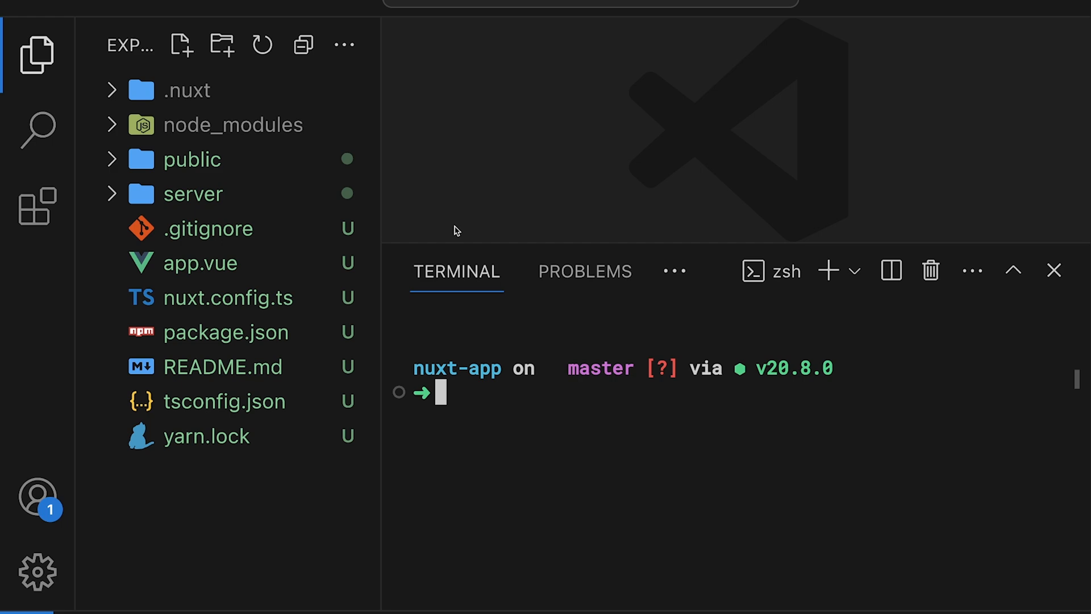
Step: Bring up the context menu for the nuxt-app desktop folder
click(208, 229)
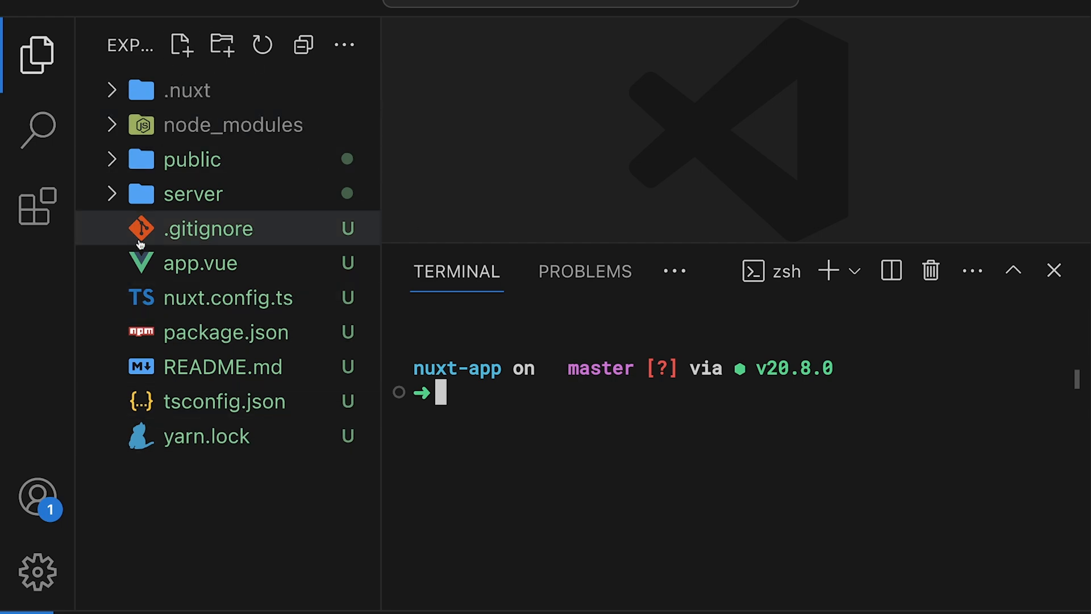
mouse_move(525, 226)
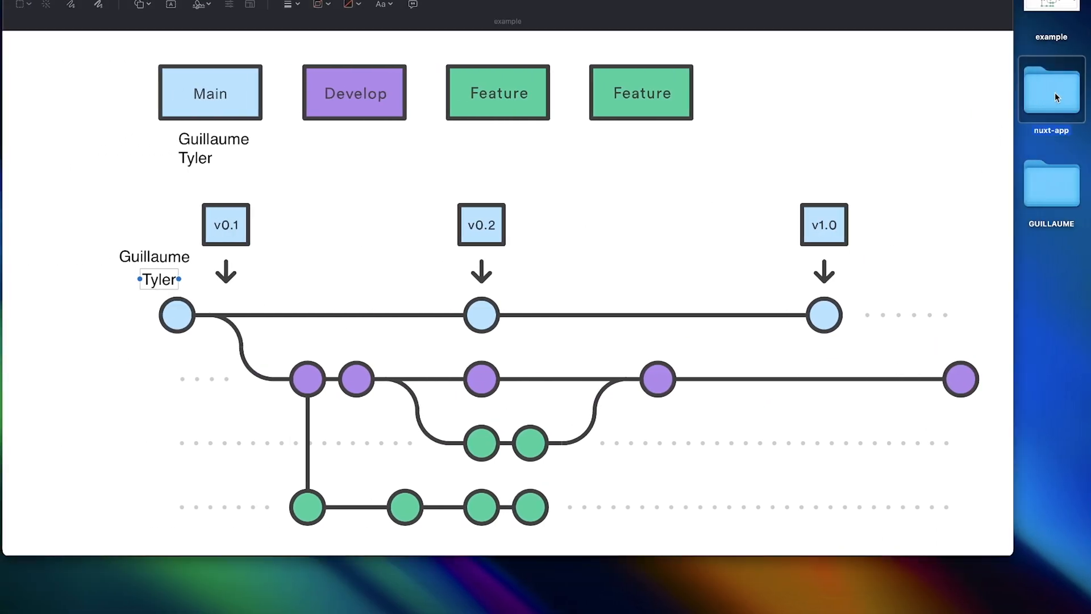
right_click(1051, 96)
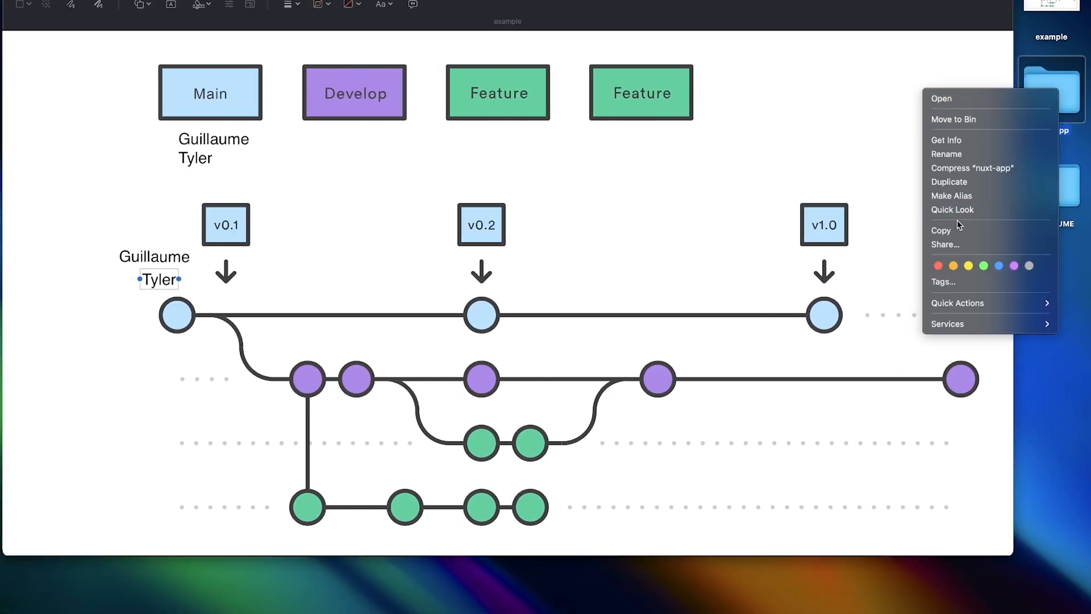
mouse_move(844, 176)
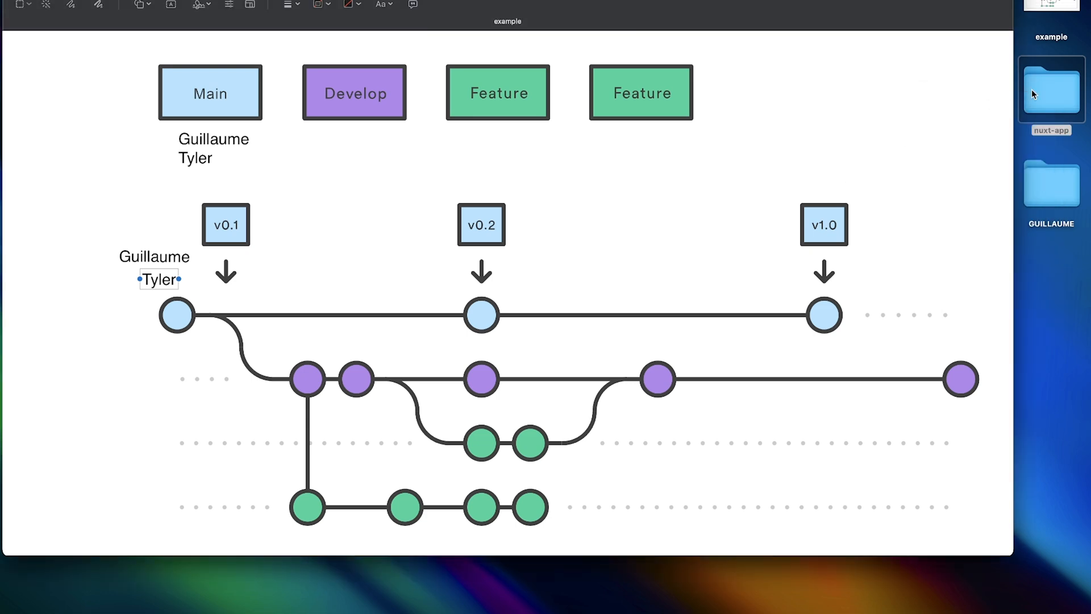
mouse_move(1021, 269)
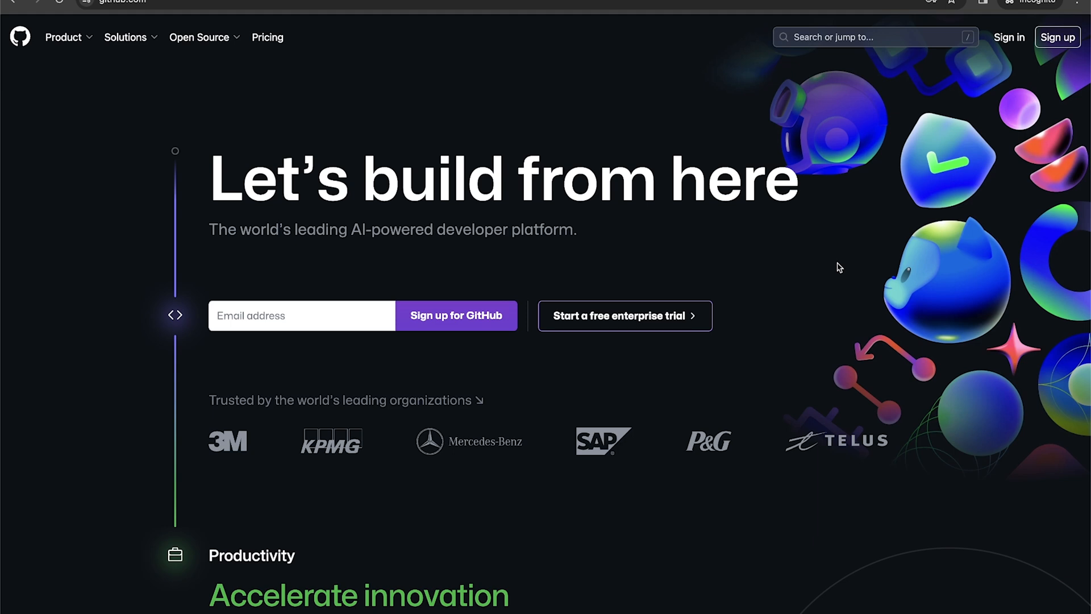
mouse_move(406, 139)
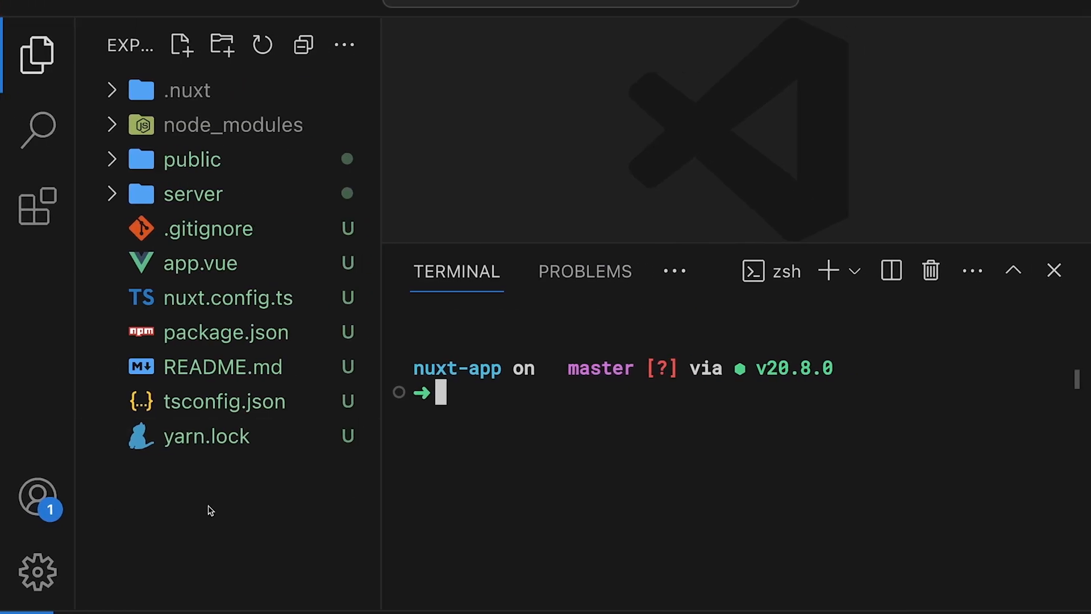
mouse_move(579, 319)
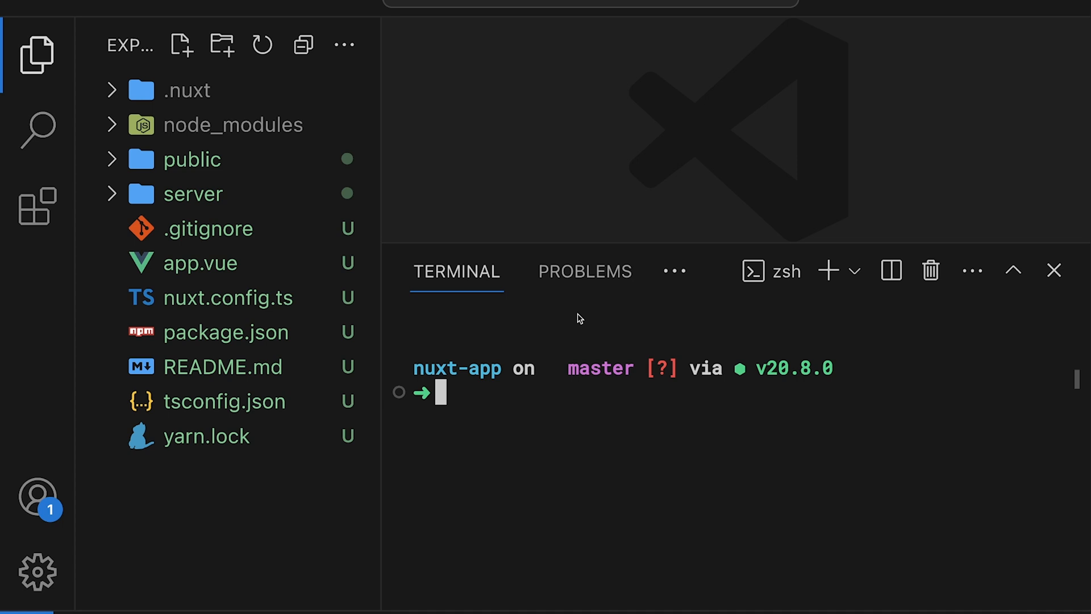
mouse_move(211, 461)
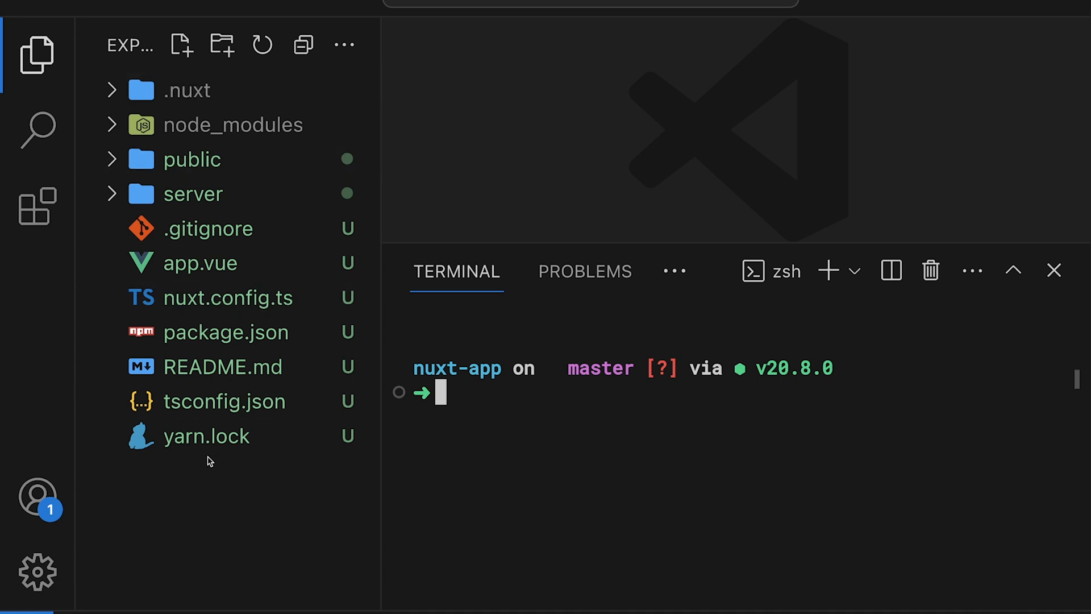
mouse_move(499, 186)
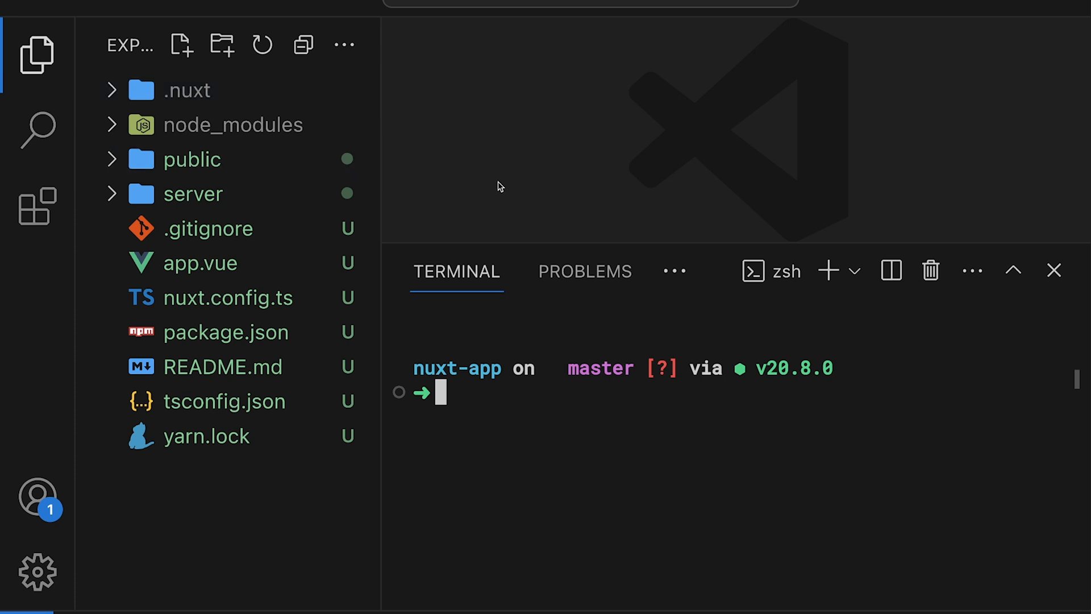
mouse_move(589, 223)
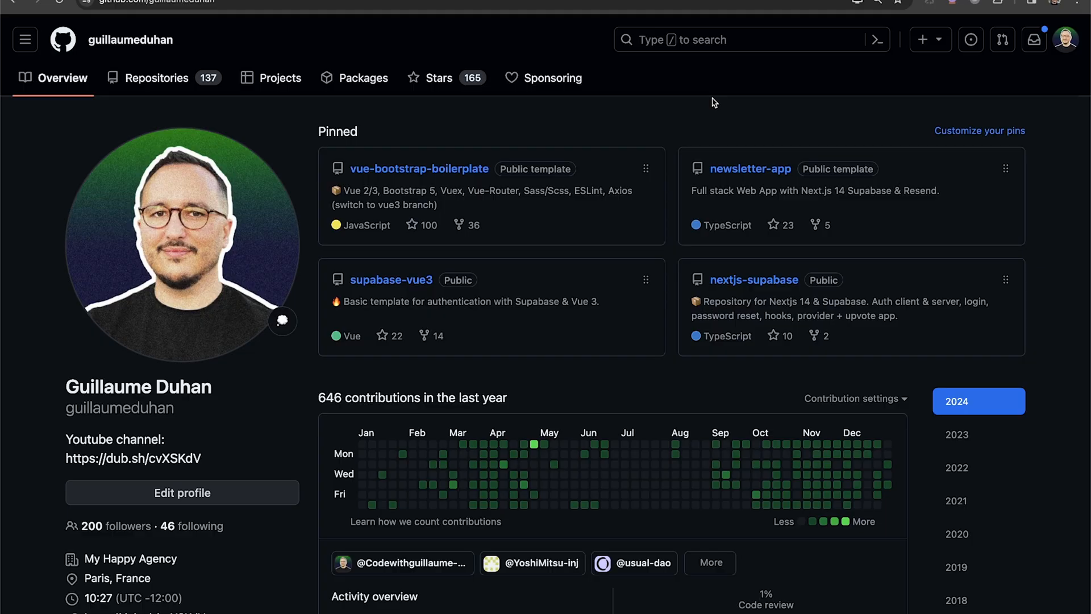
mouse_move(92, 444)
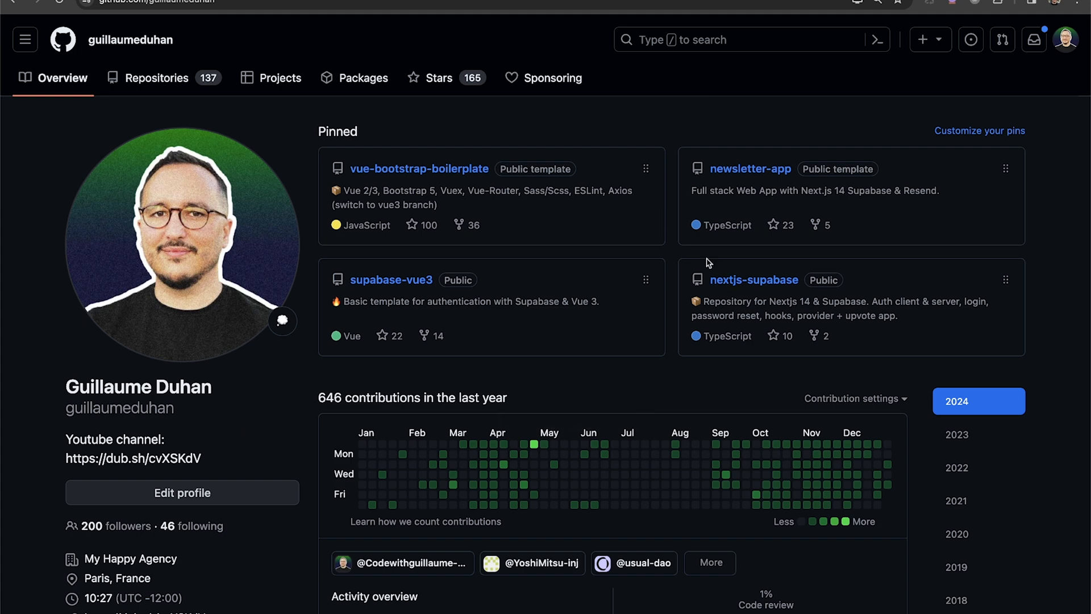
mouse_move(586, 131)
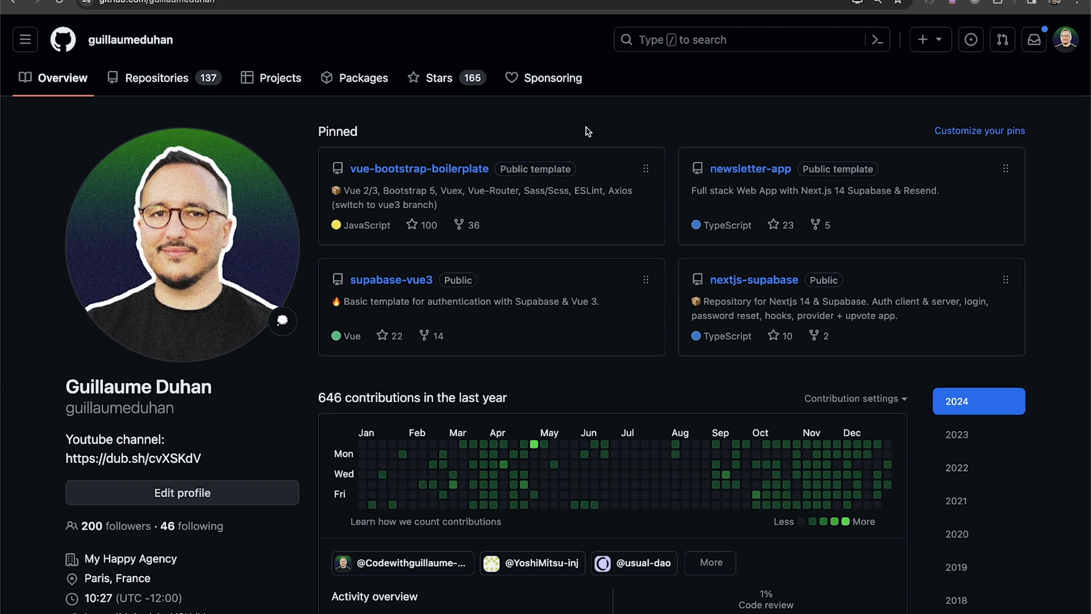
mouse_move(606, 467)
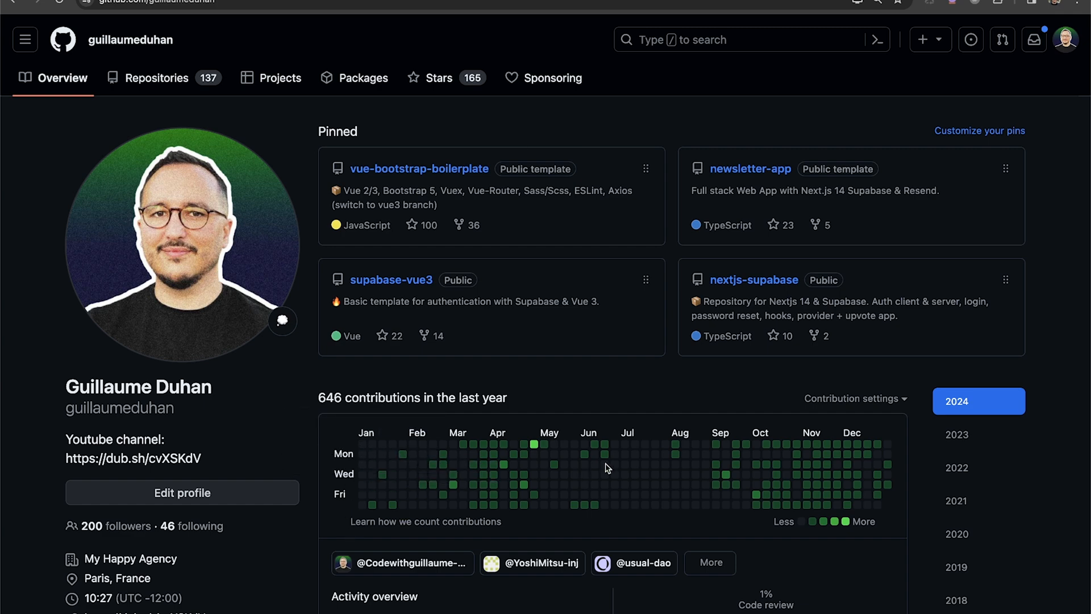
mouse_move(855, 397)
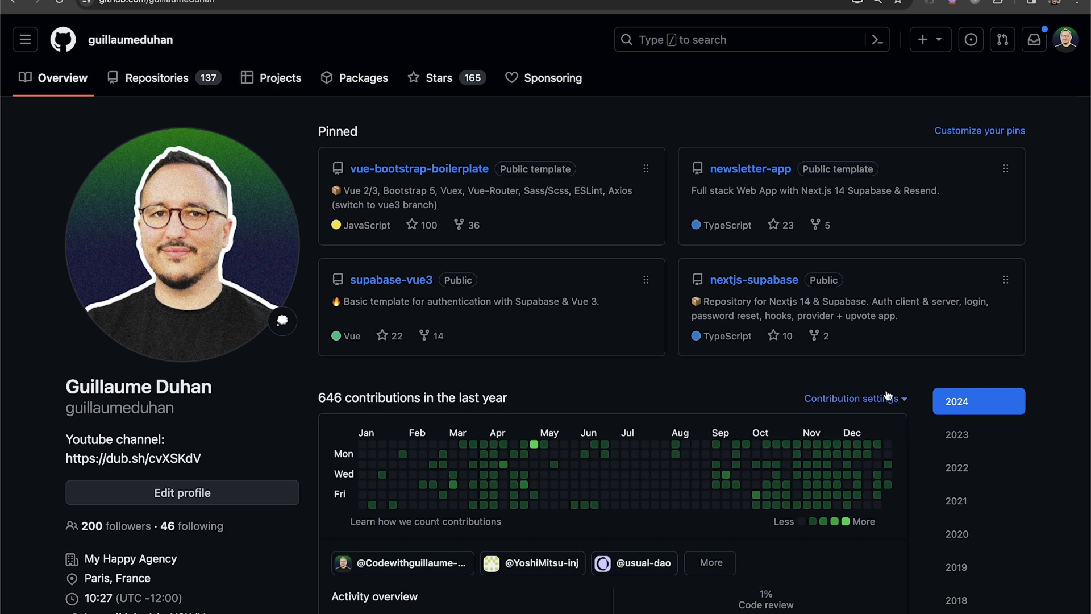
mouse_move(595, 445)
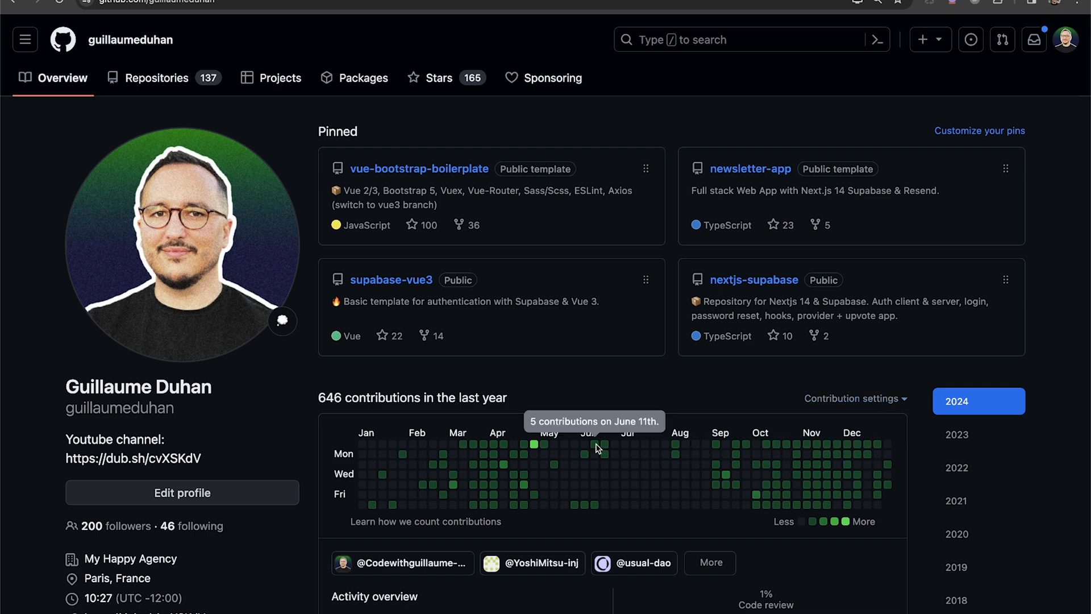
mouse_move(799, 397)
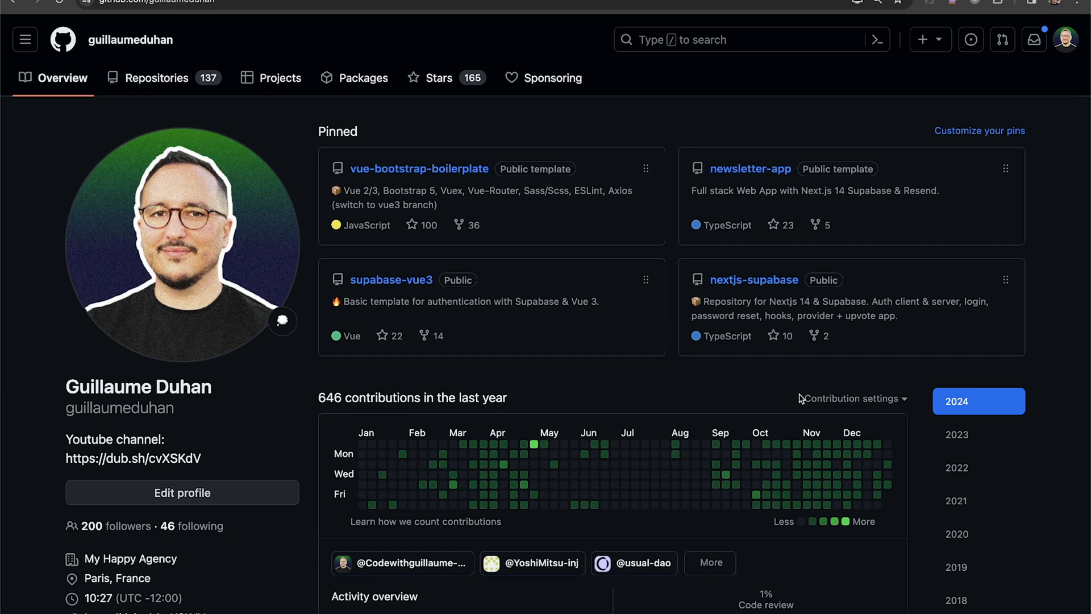
mouse_move(600, 422)
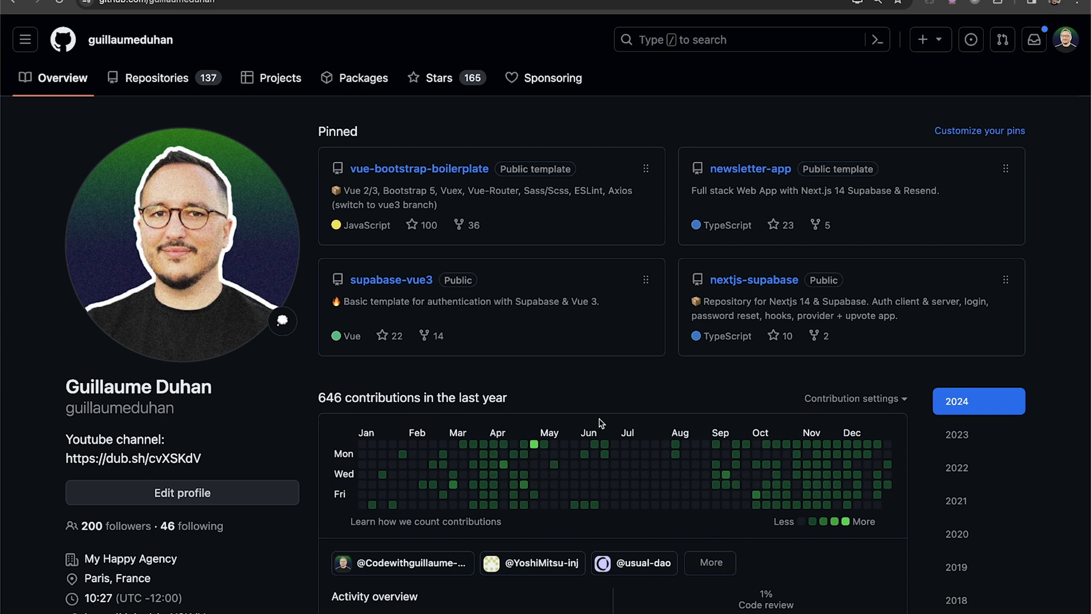
mouse_move(747, 449)
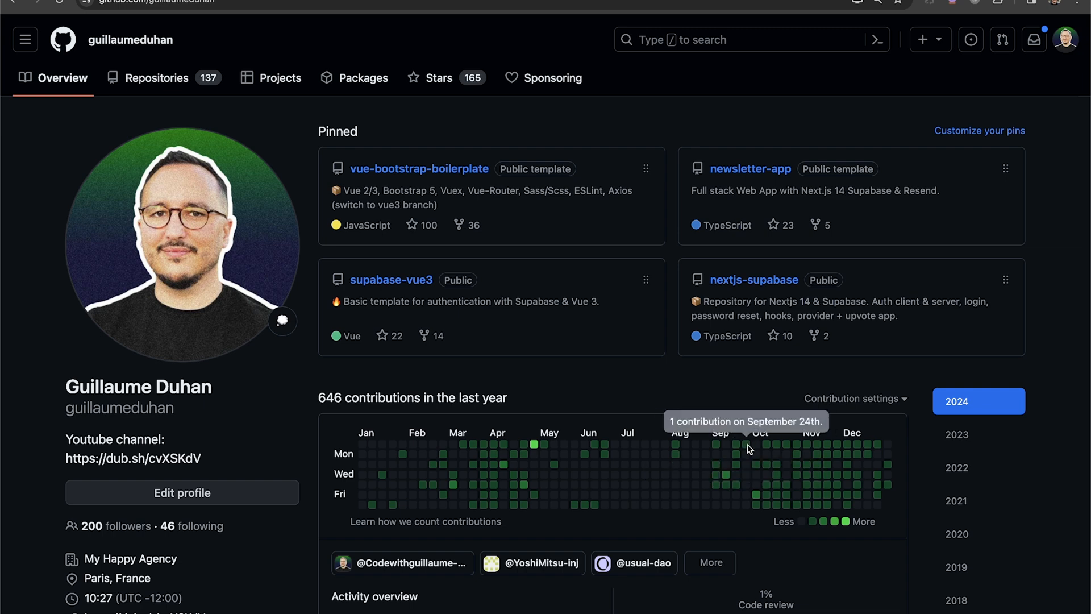
mouse_move(806, 451)
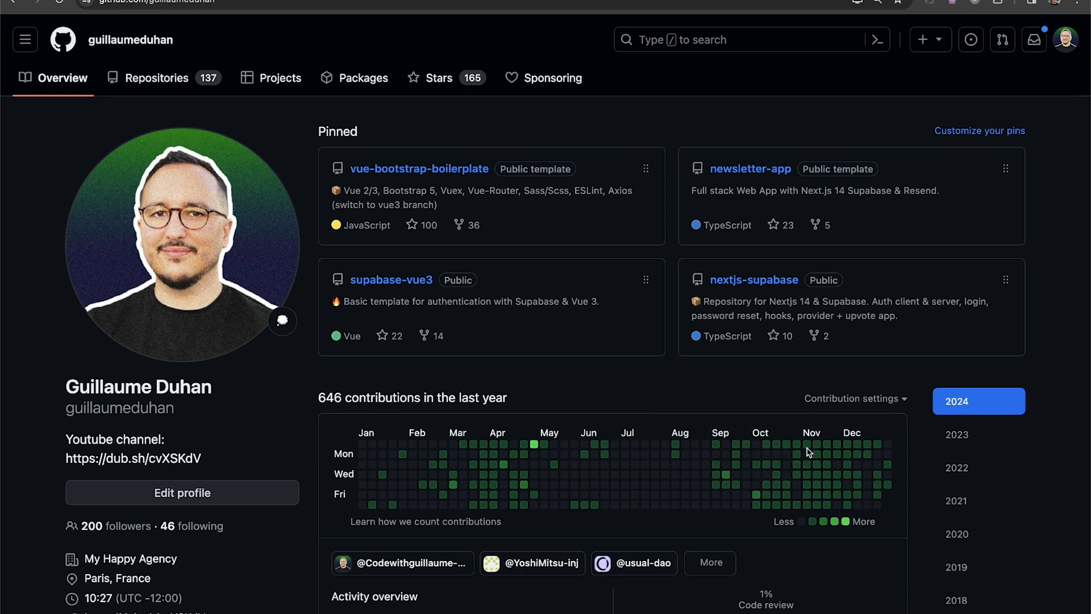
mouse_move(817, 459)
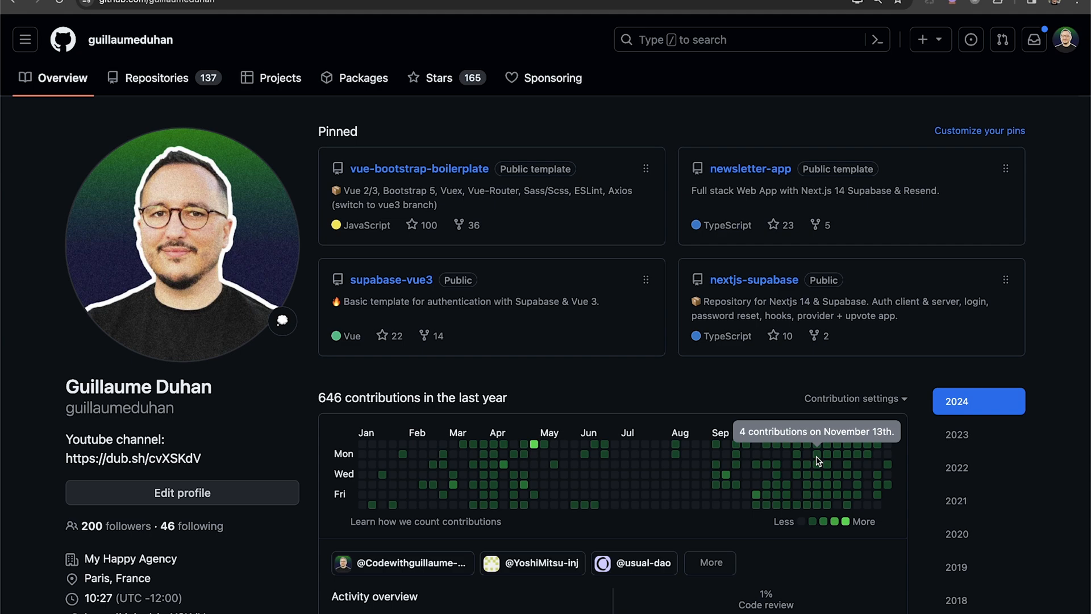
mouse_move(532, 445)
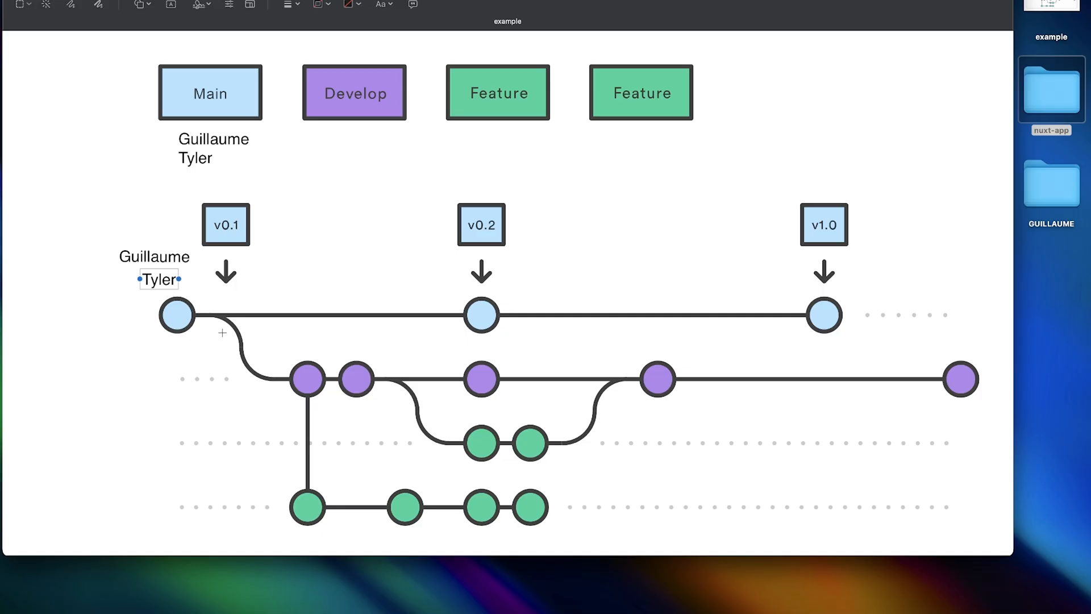
mouse_move(502, 379)
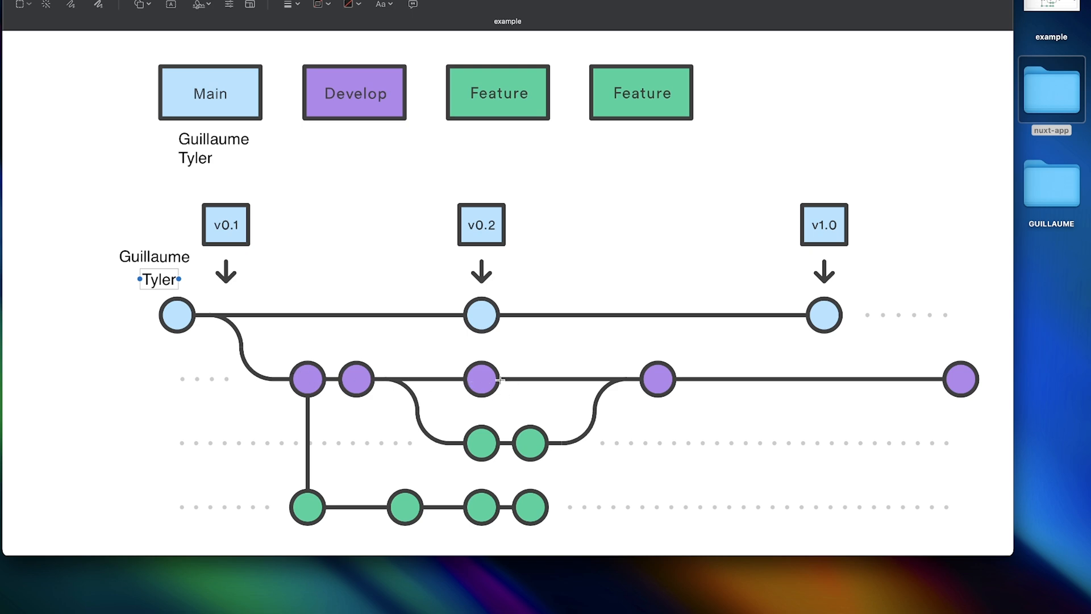
mouse_move(686, 386)
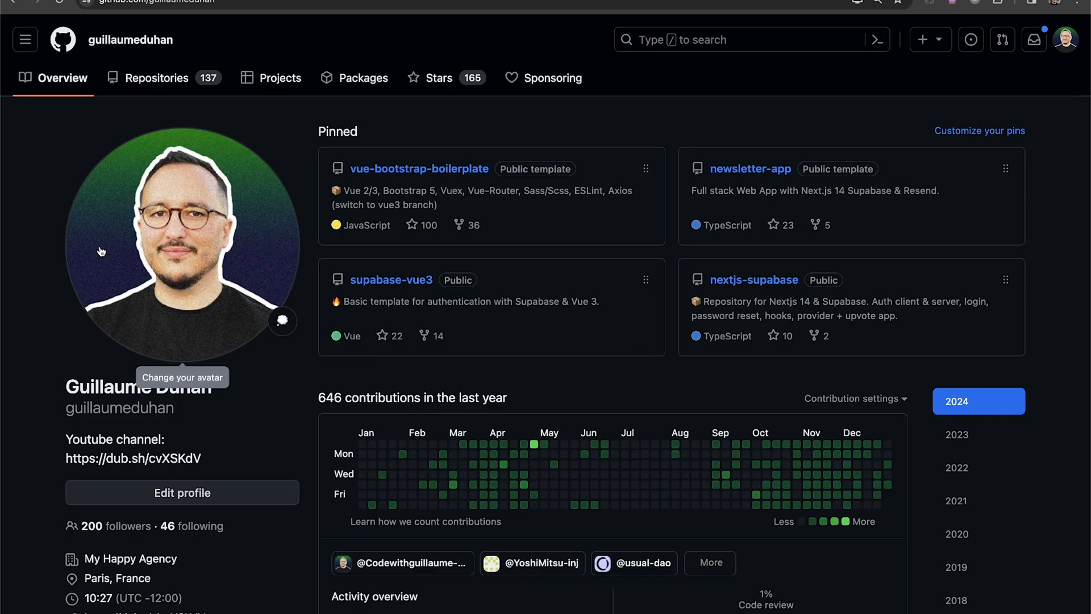
mouse_move(360, 185)
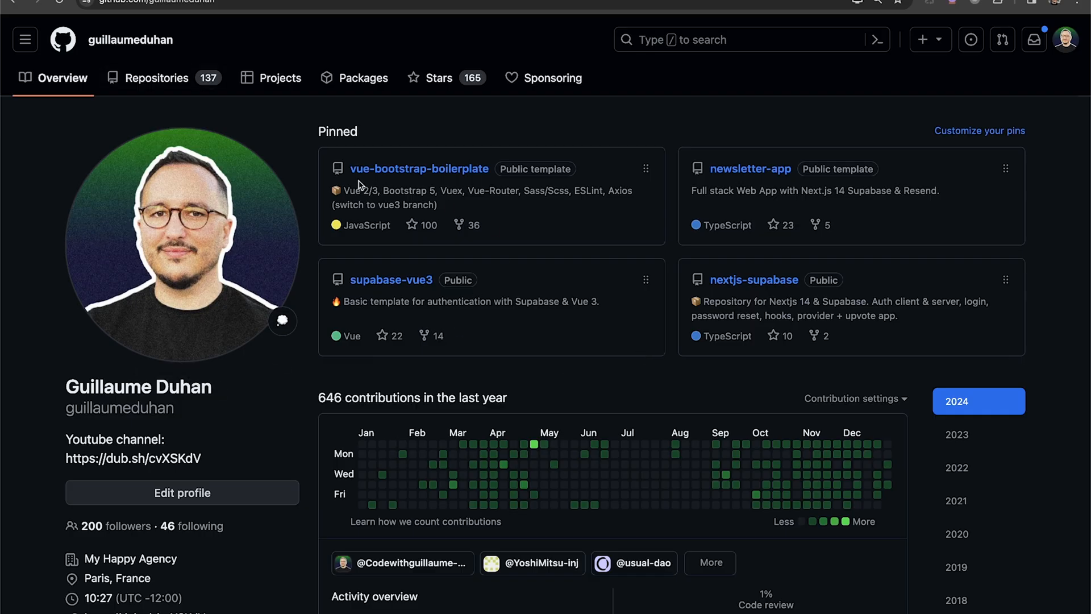
mouse_move(805, 313)
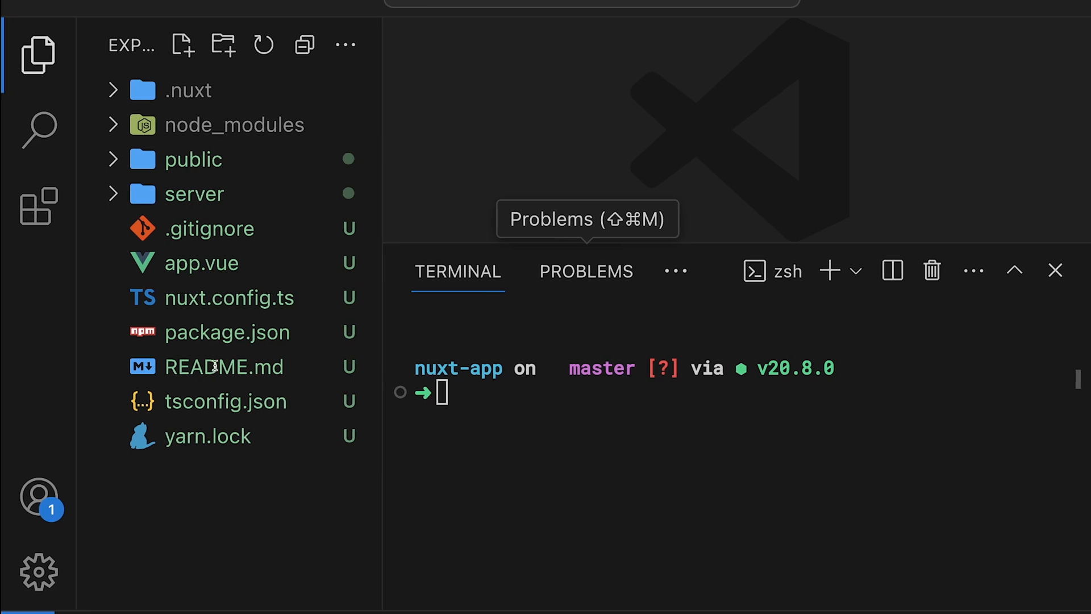
mouse_move(425, 127)
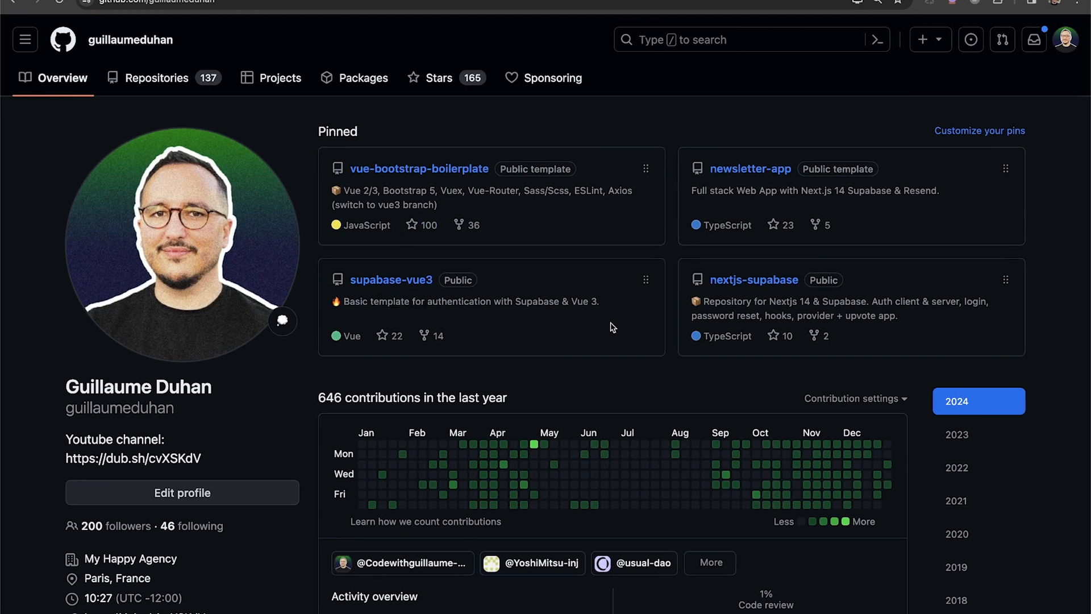
mouse_move(571, 224)
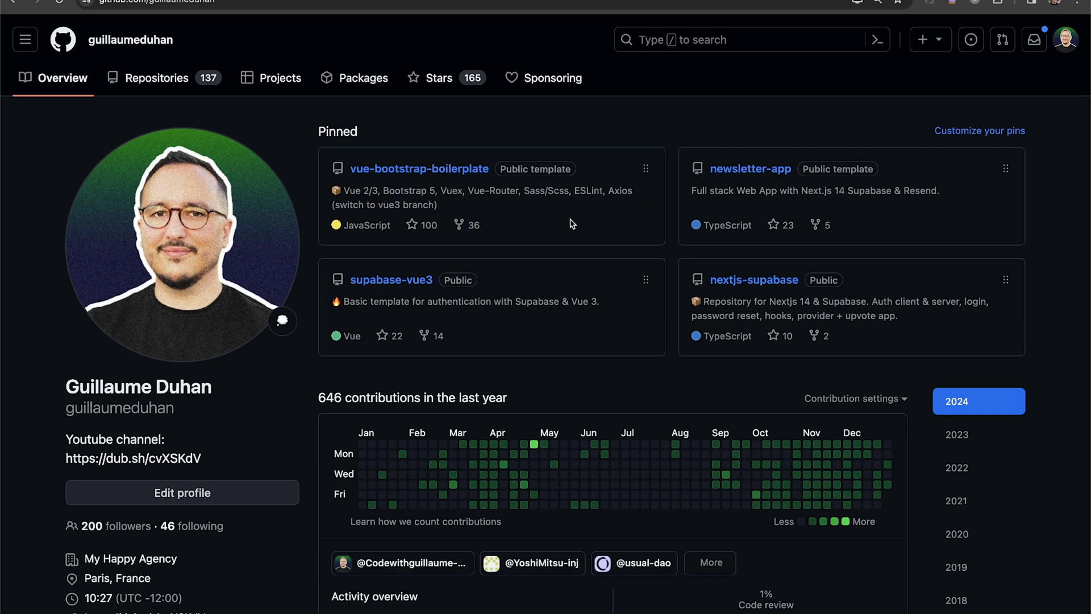
mouse_move(552, 225)
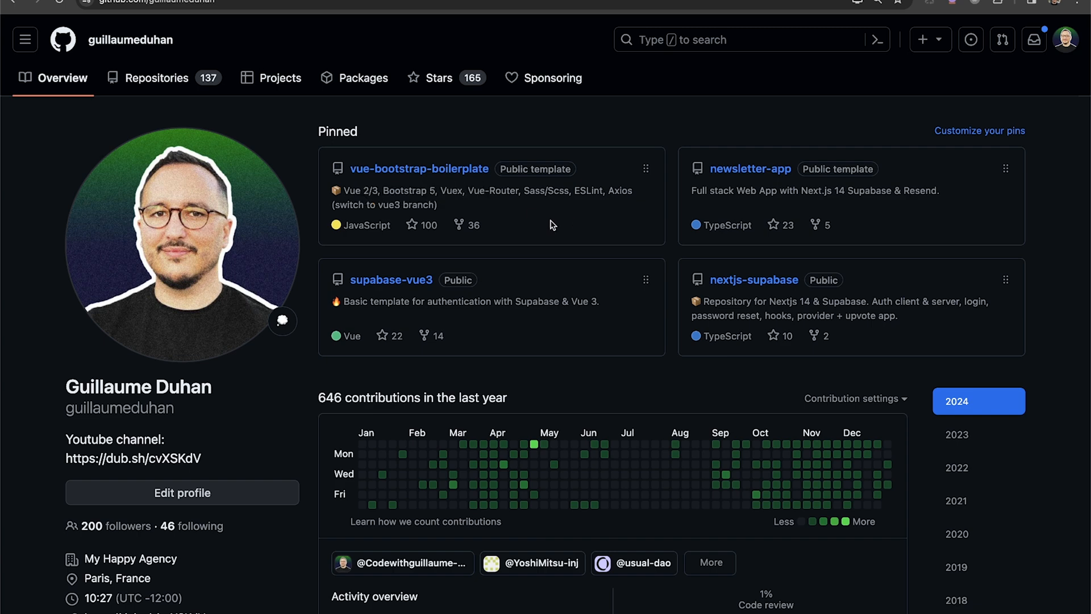
mouse_move(419, 168)
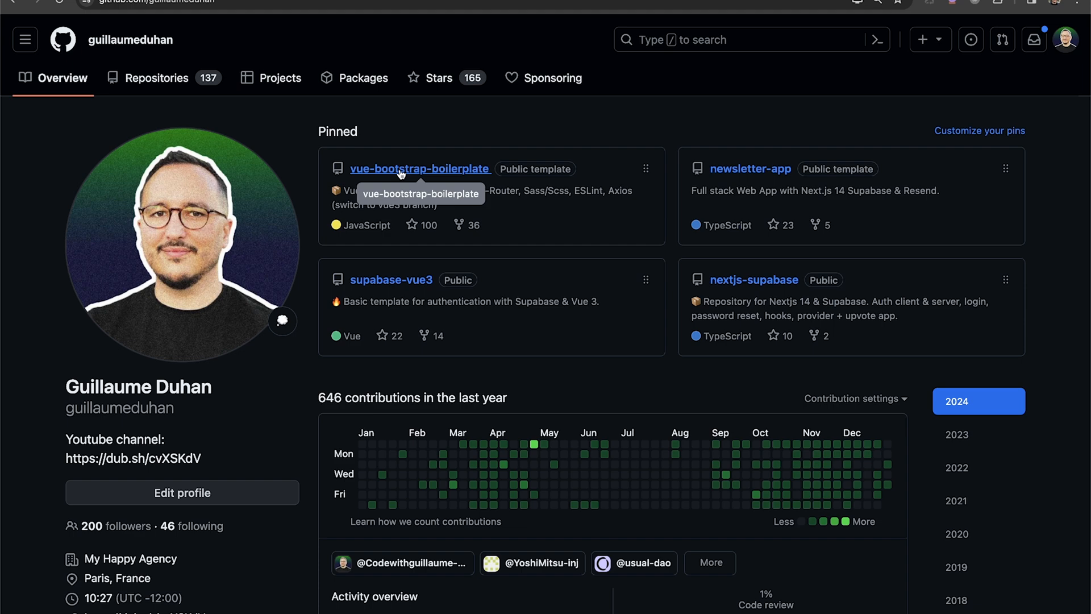
mouse_move(443, 173)
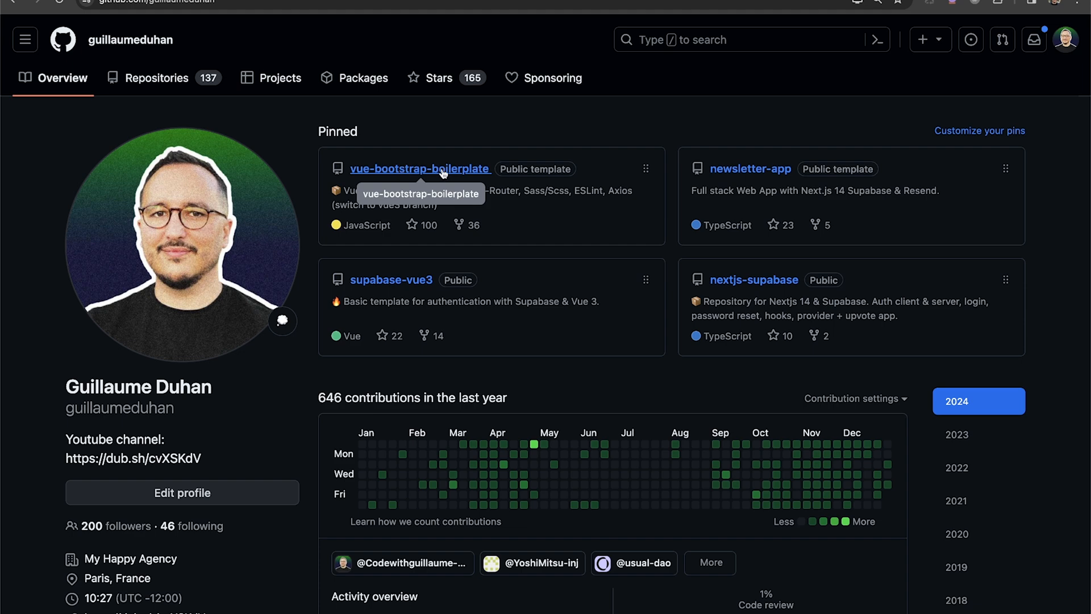
Step: Open the pinned vue-bootstrap-boilerplate repository and scroll through its README setup commands
click(419, 168)
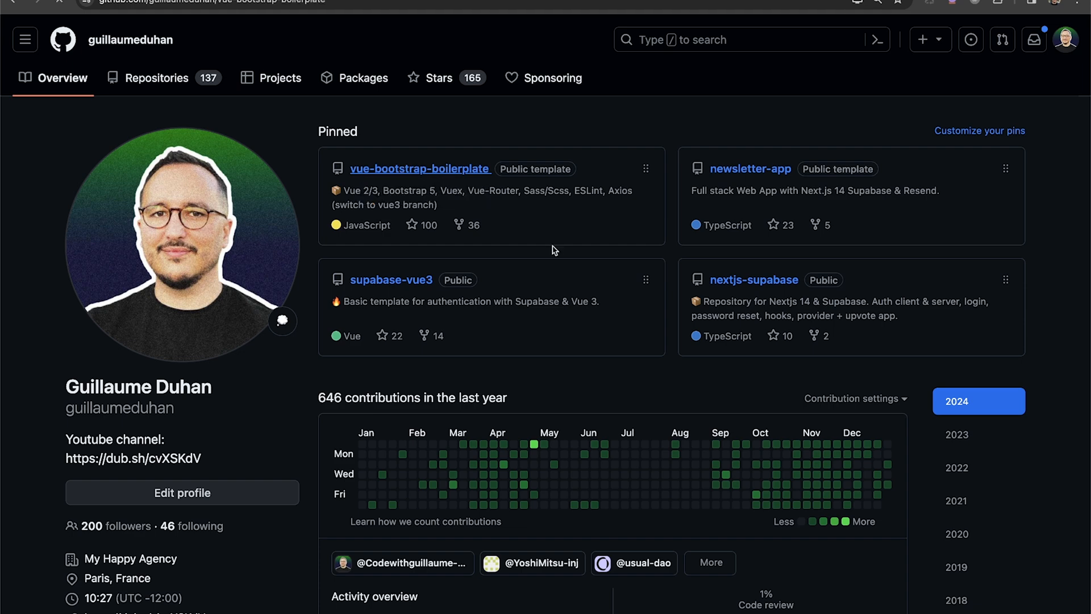
click(420, 168)
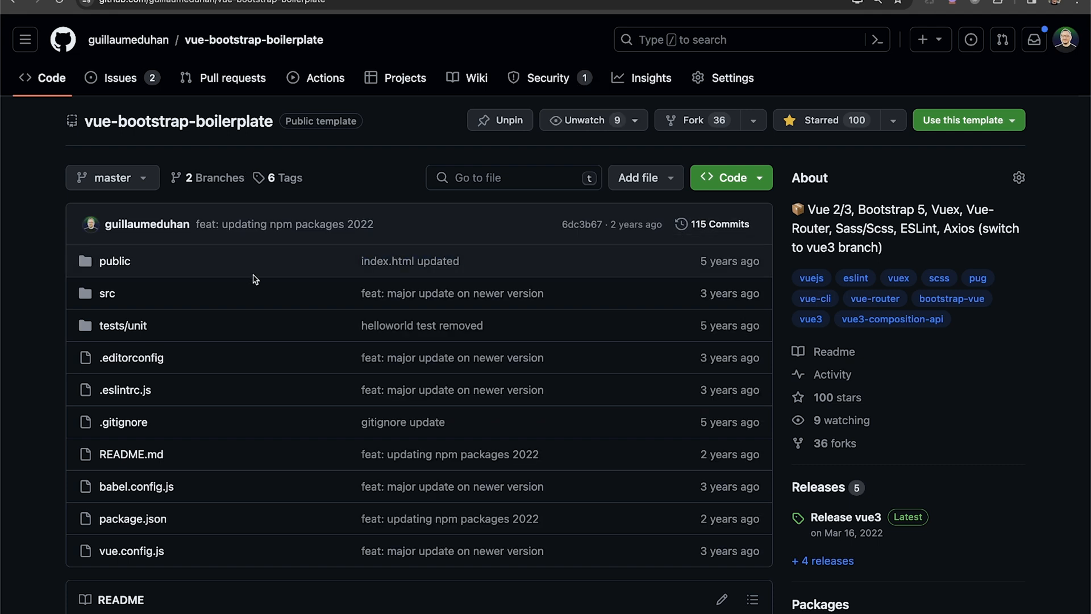
mouse_move(188, 307)
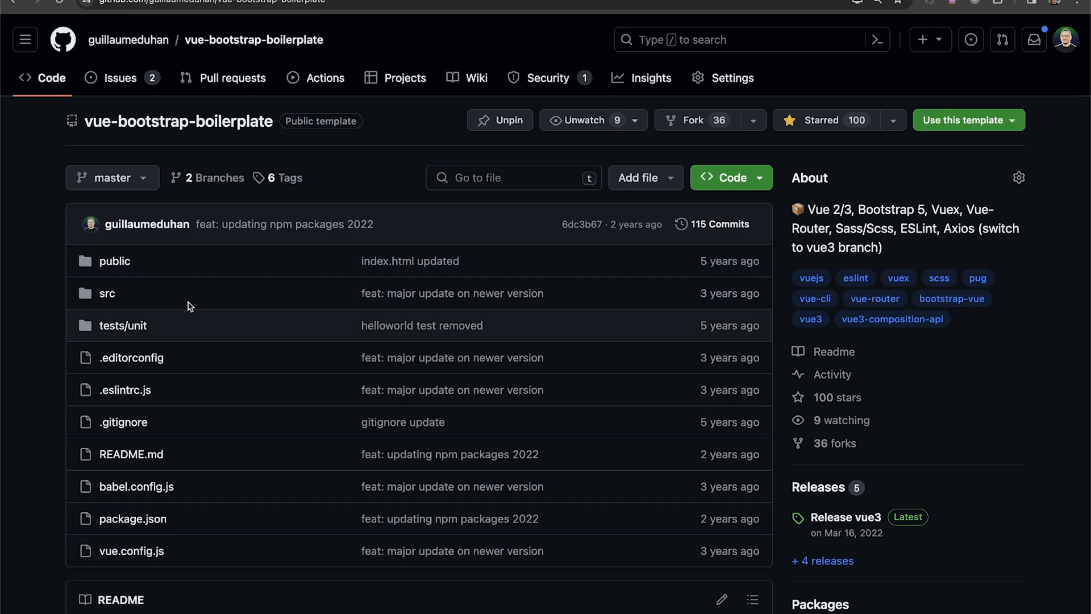
mouse_move(504, 146)
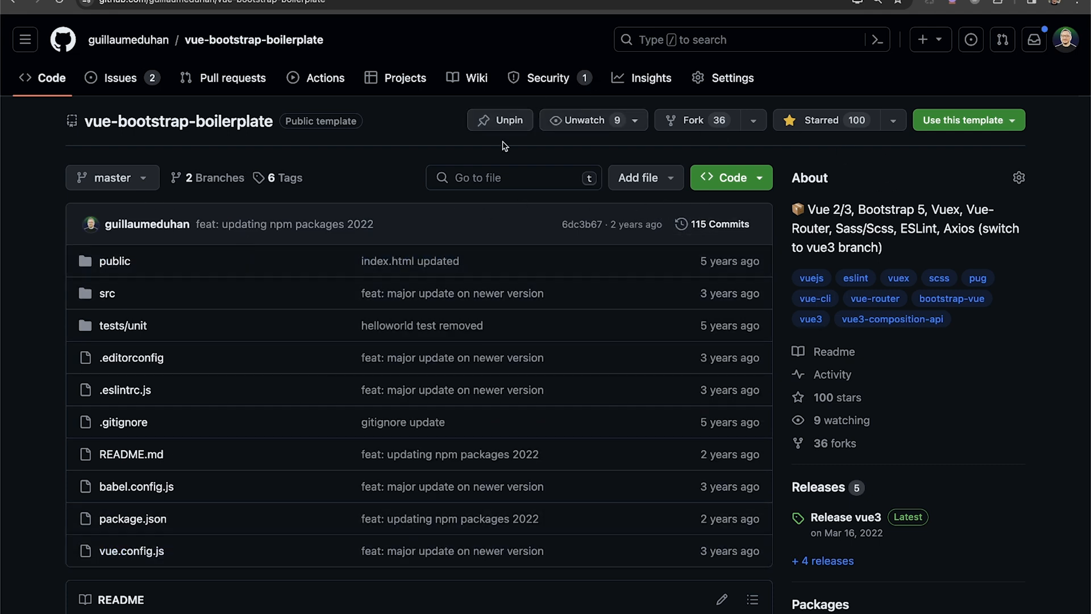
mouse_move(765, 81)
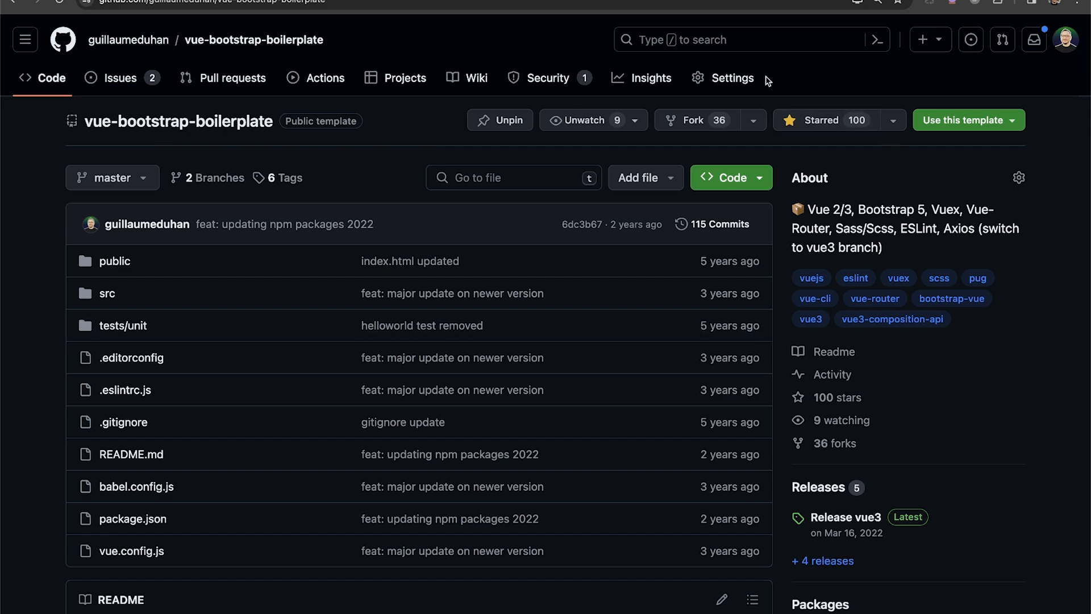
scroll(down, 3)
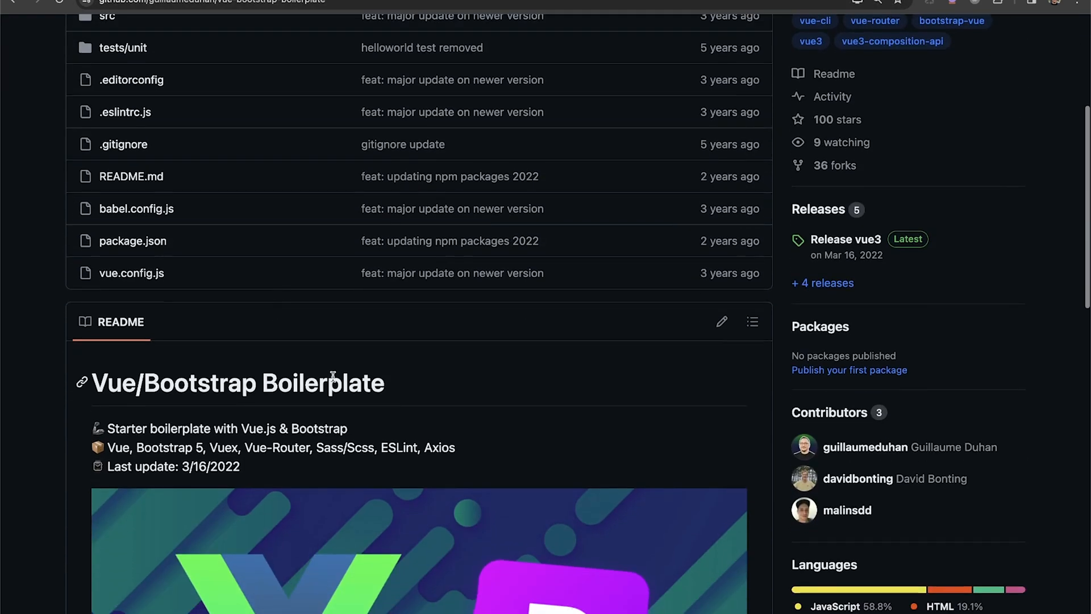
scroll(down, 3)
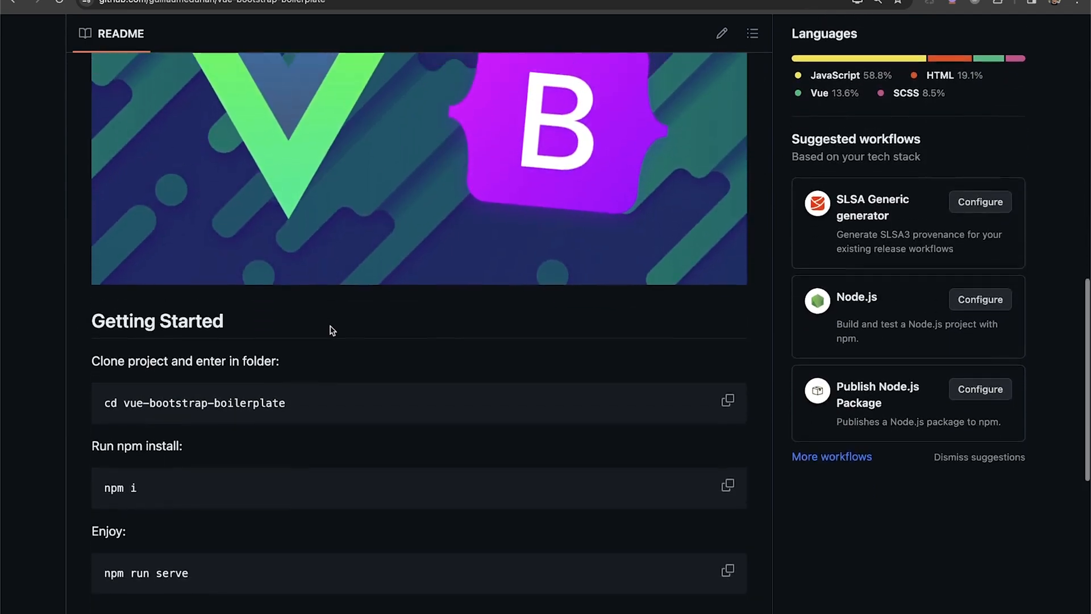
scroll(down, 3)
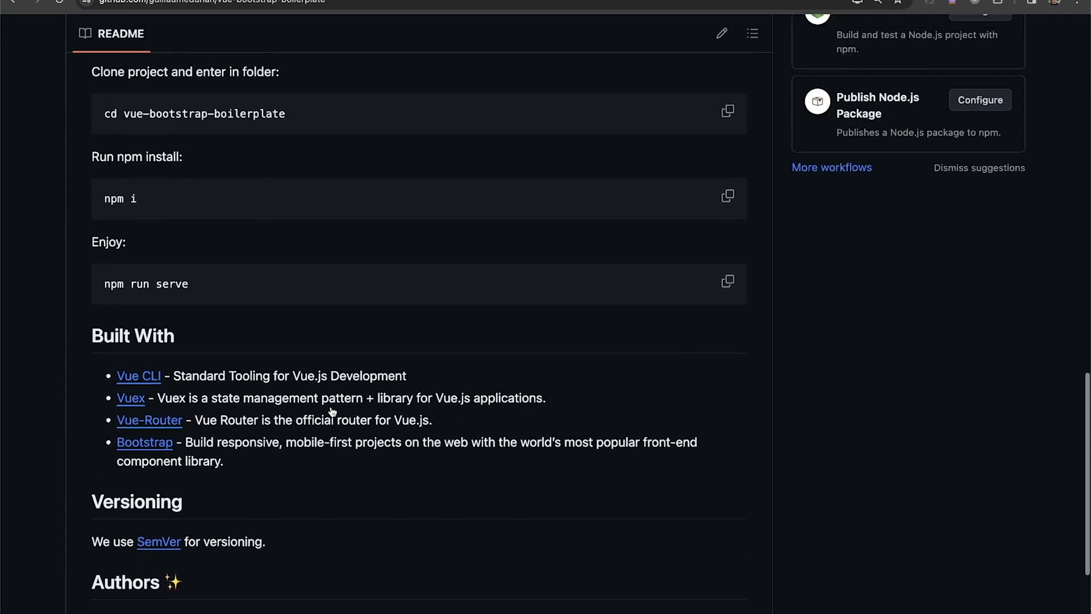
scroll(up, 3)
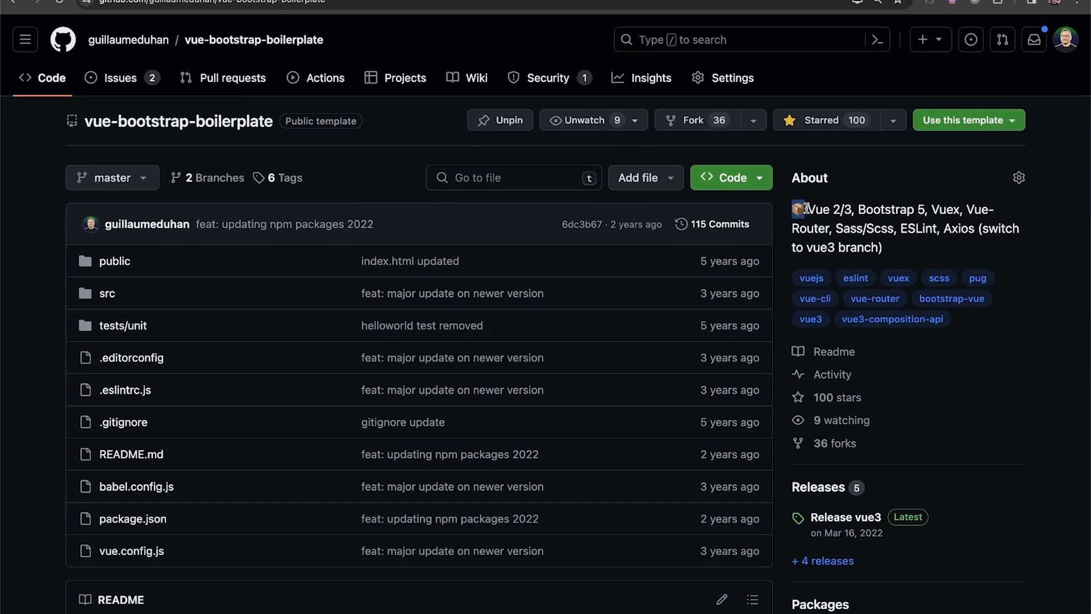
mouse_move(858, 209)
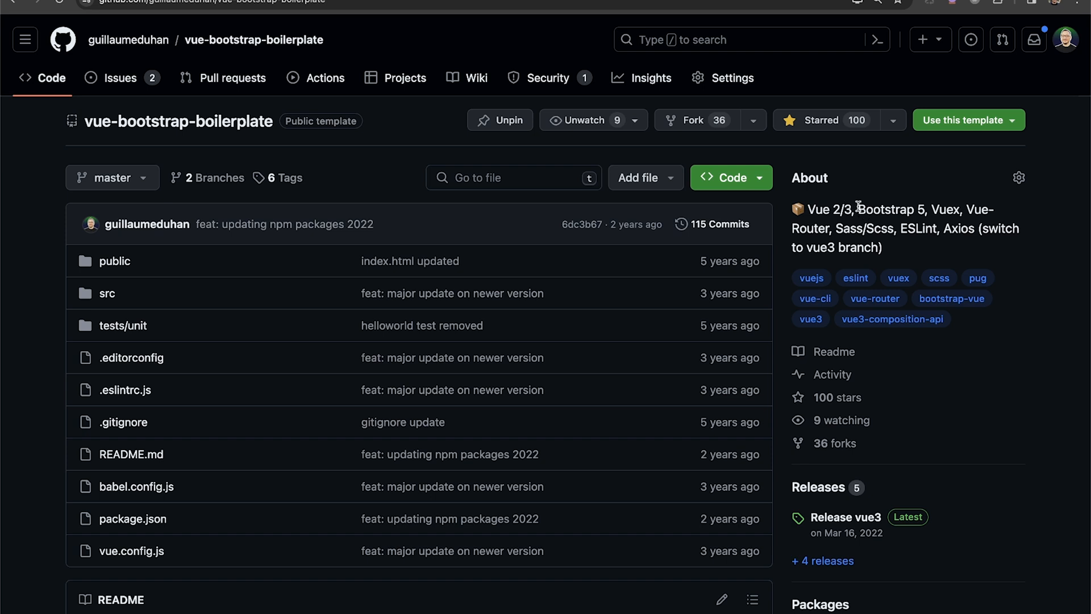
mouse_move(898, 230)
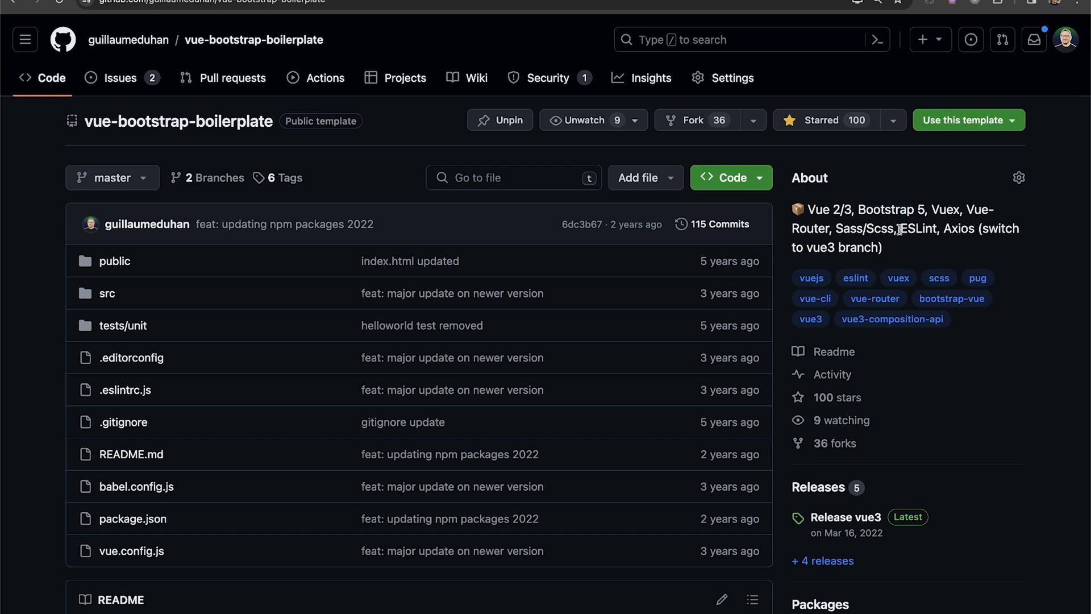
mouse_move(804, 212)
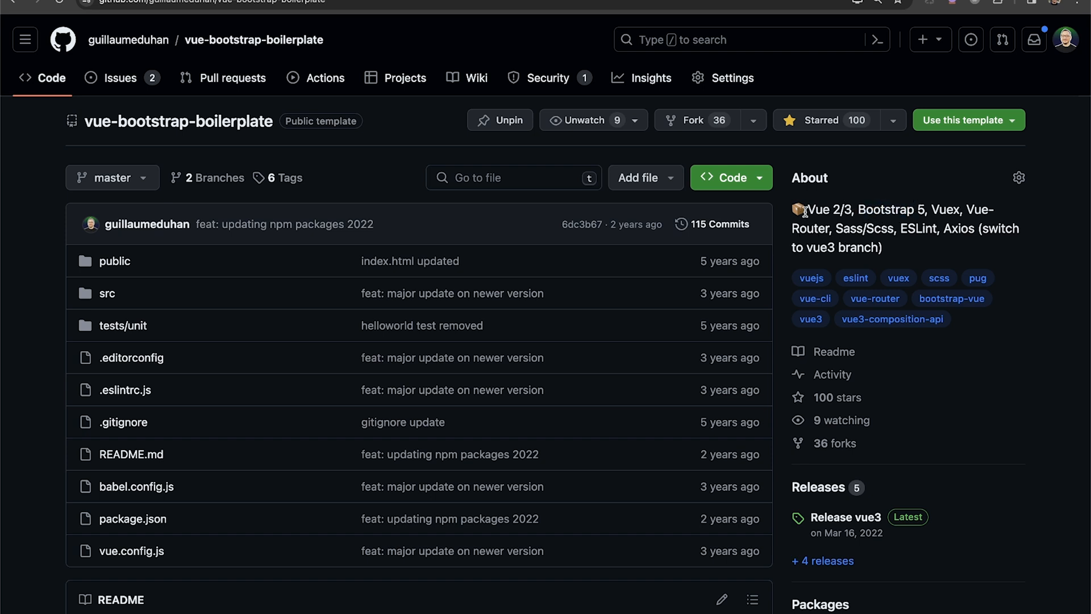
mouse_move(848, 248)
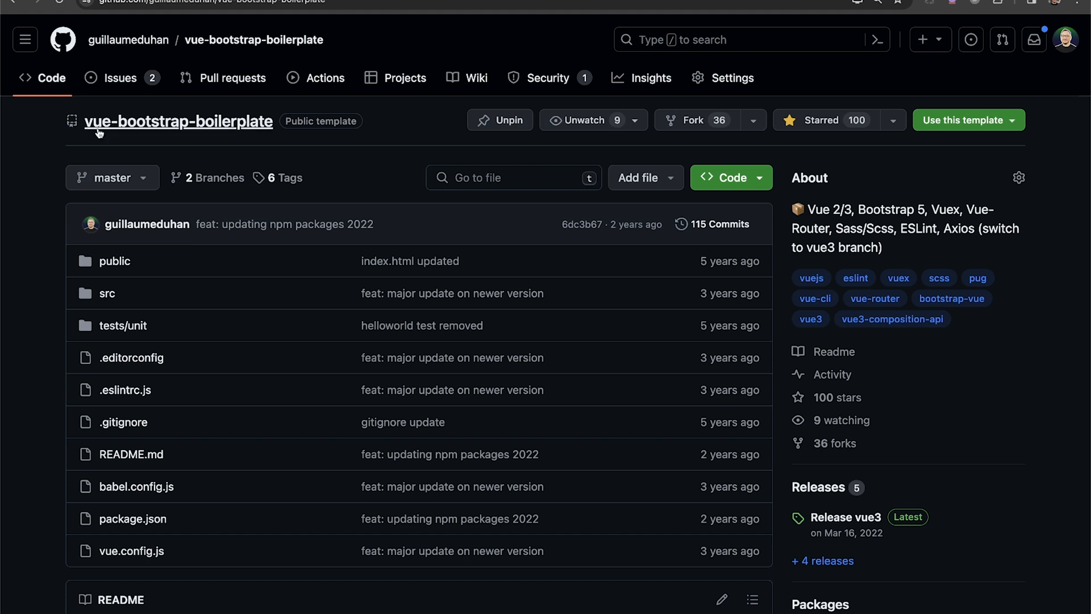
mouse_move(127, 151)
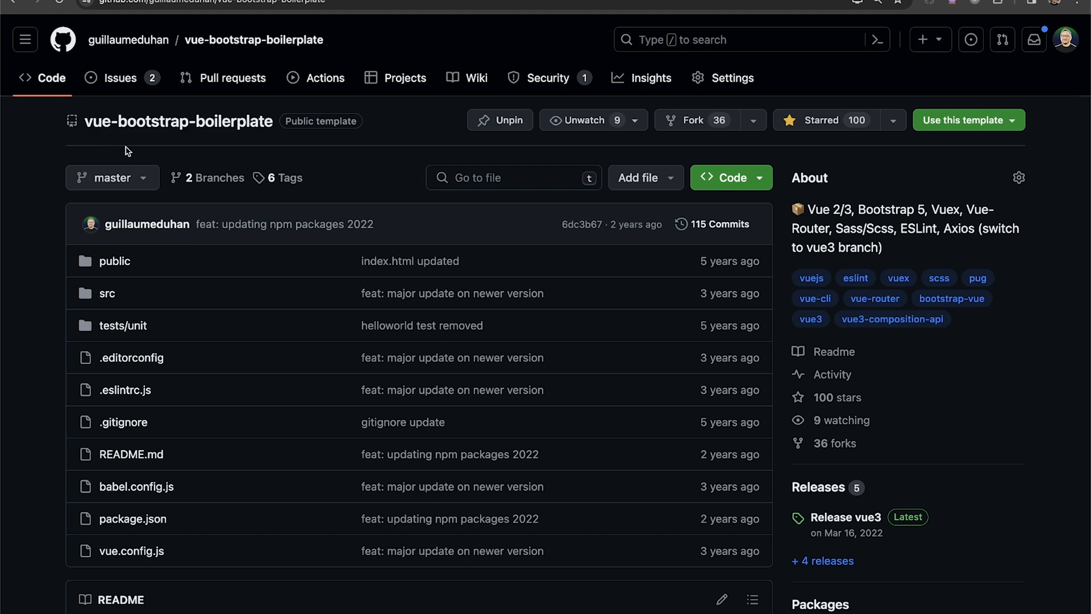
mouse_move(388, 150)
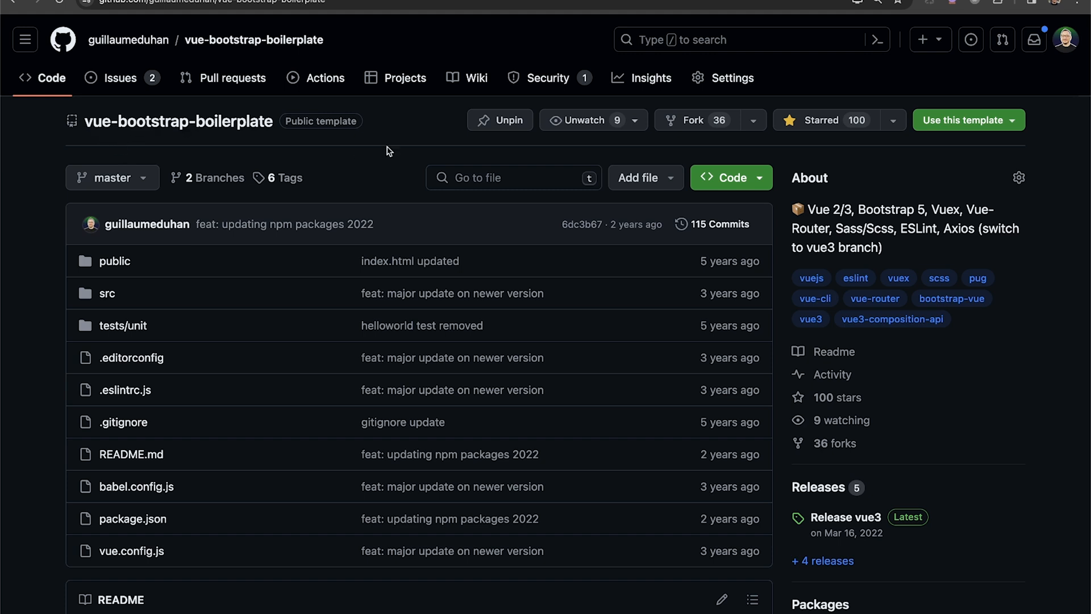
mouse_move(715, 136)
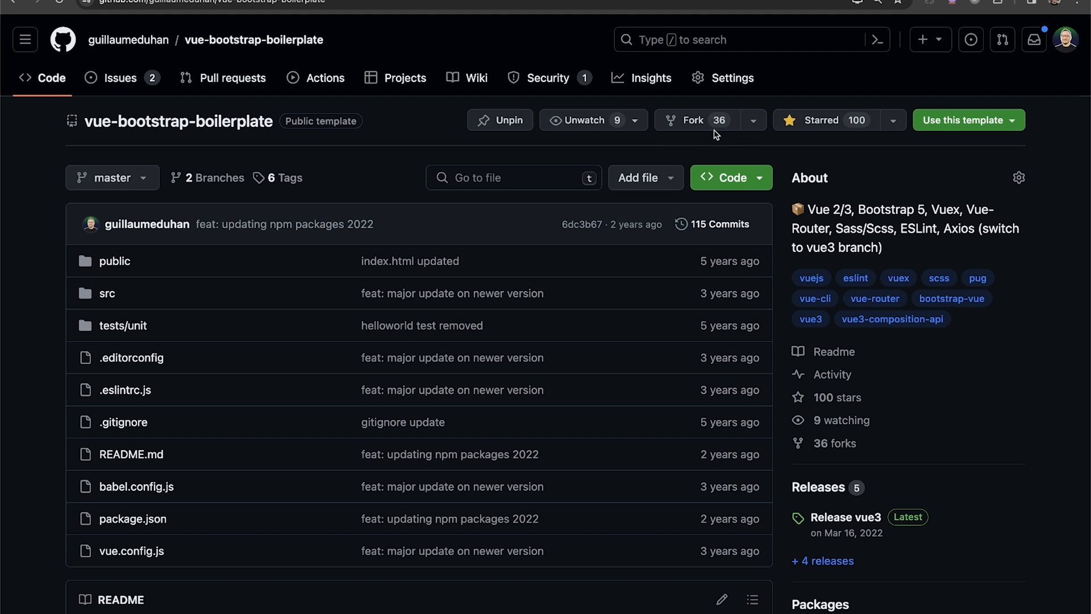
mouse_move(500, 120)
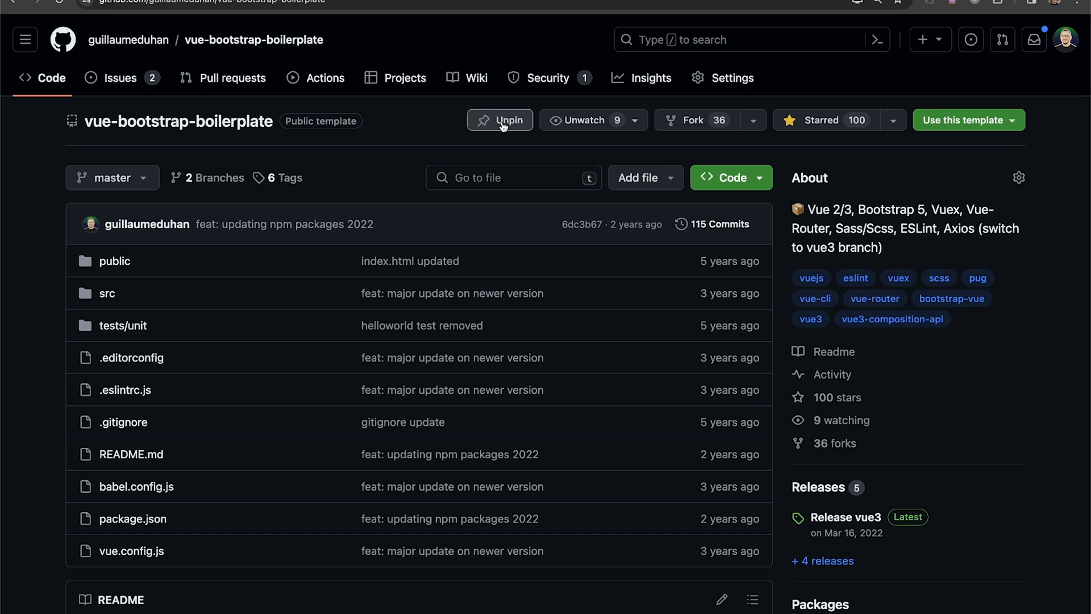
mouse_move(623, 141)
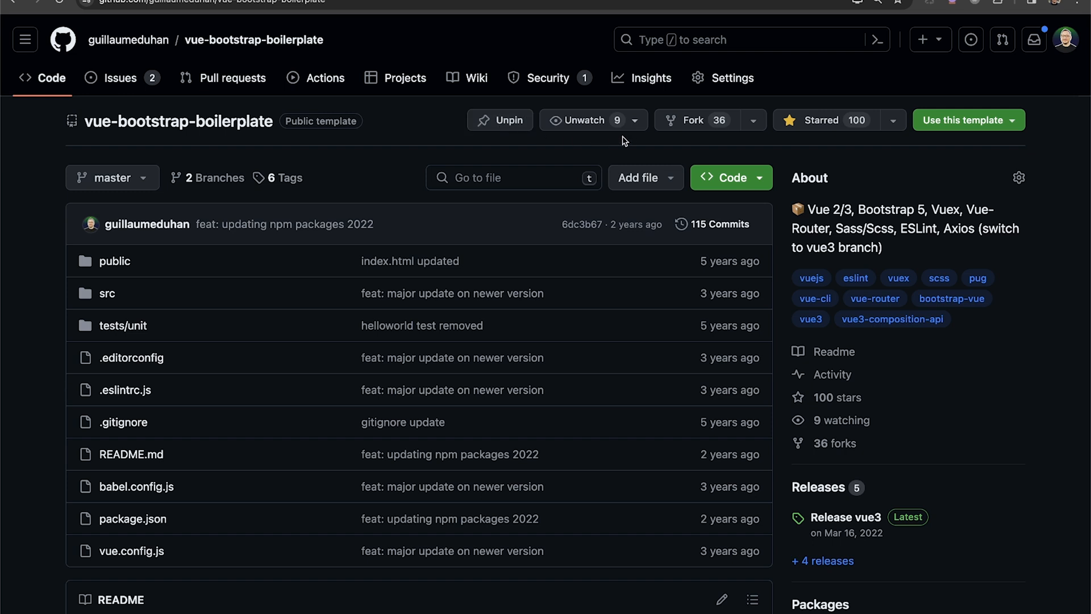
mouse_move(696, 120)
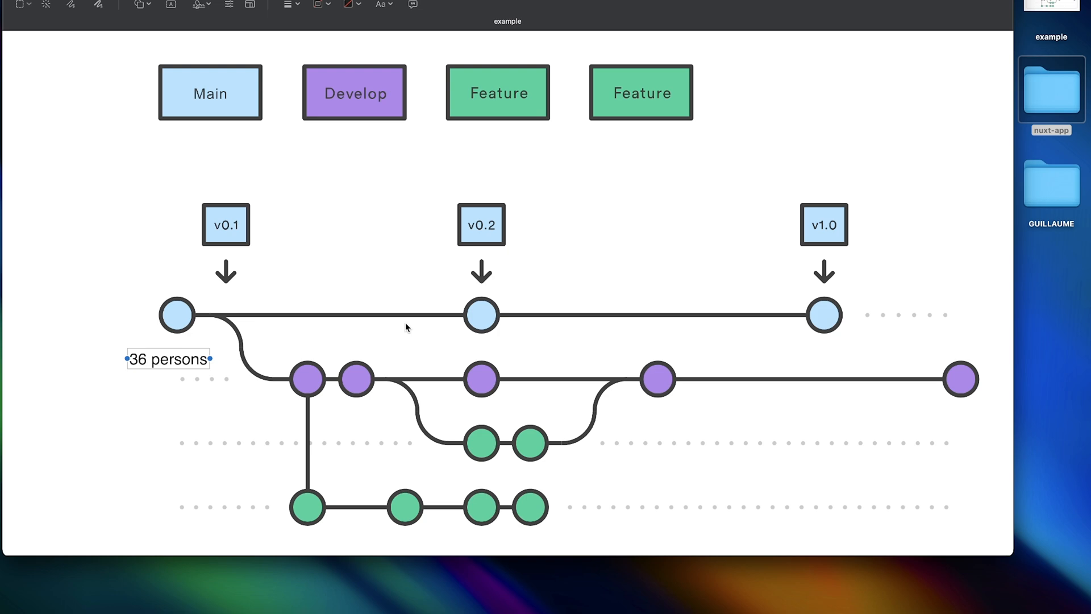
mouse_move(180, 353)
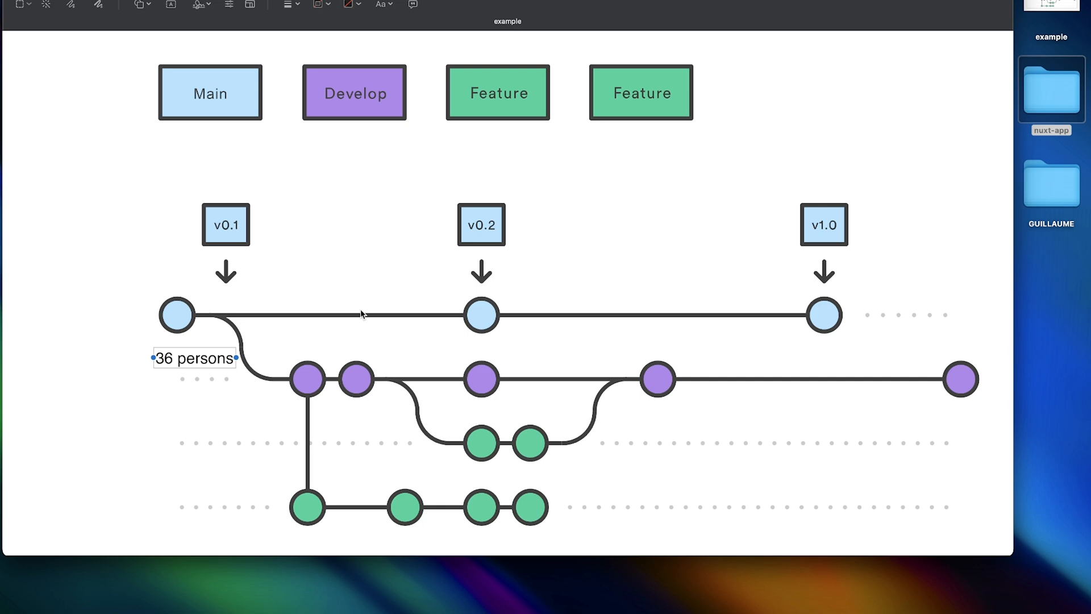
mouse_move(189, 353)
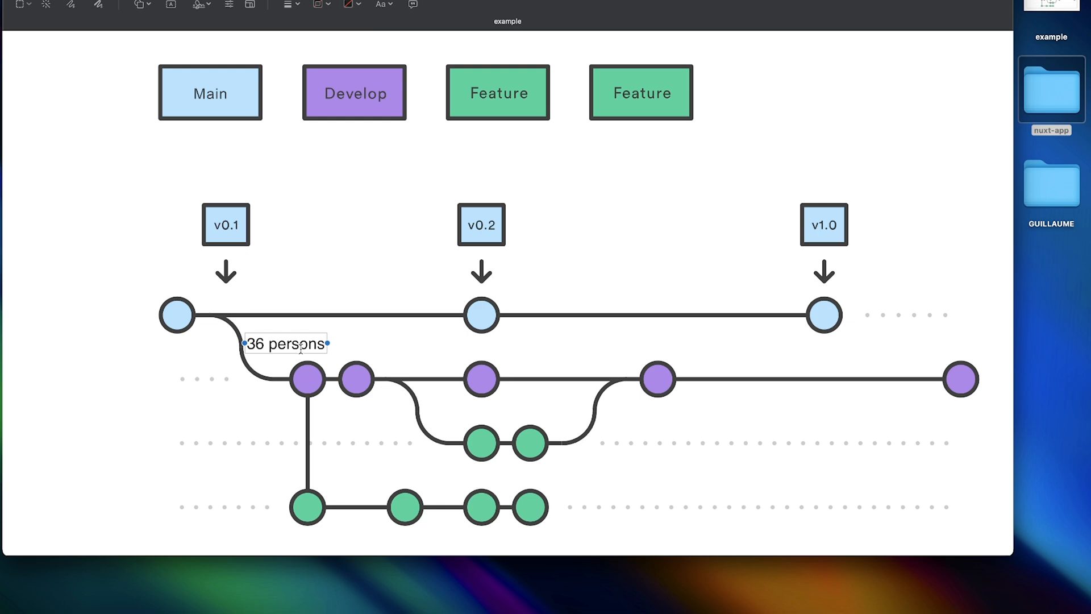
mouse_move(216, 333)
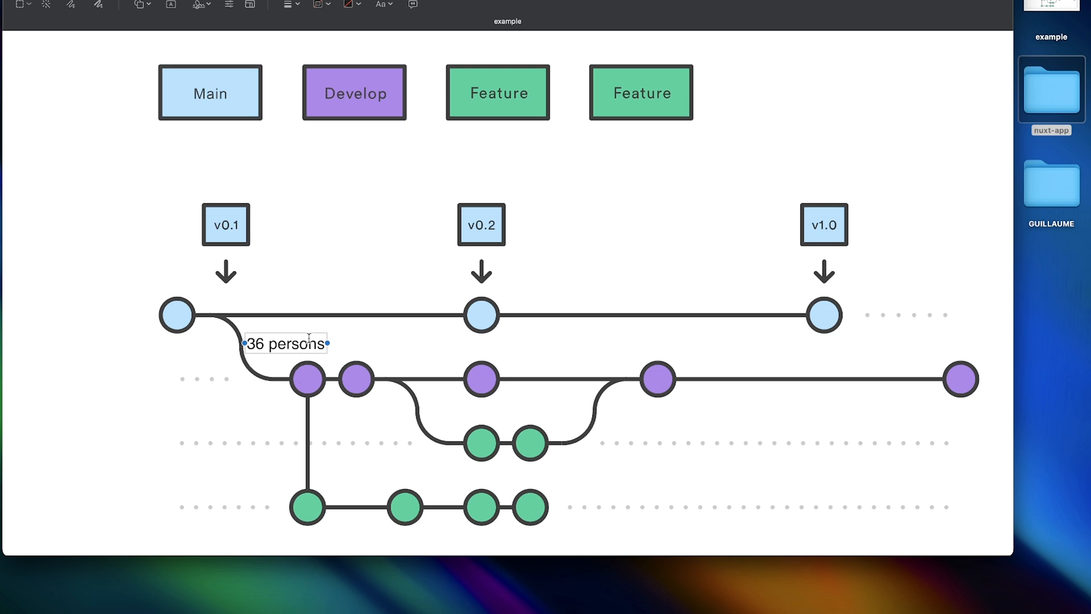
mouse_move(307, 333)
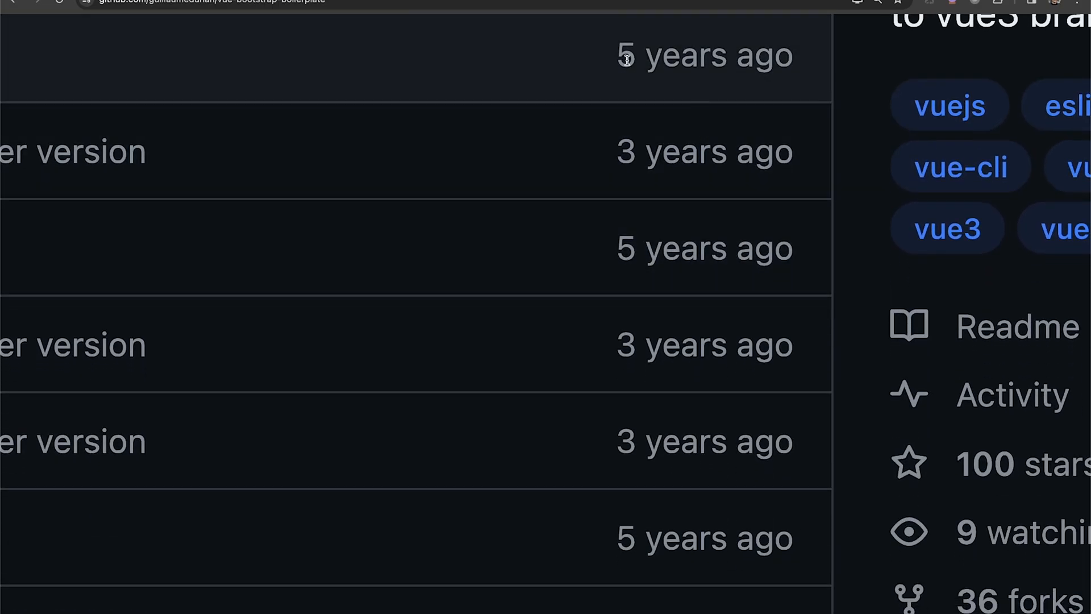
mouse_move(779, 57)
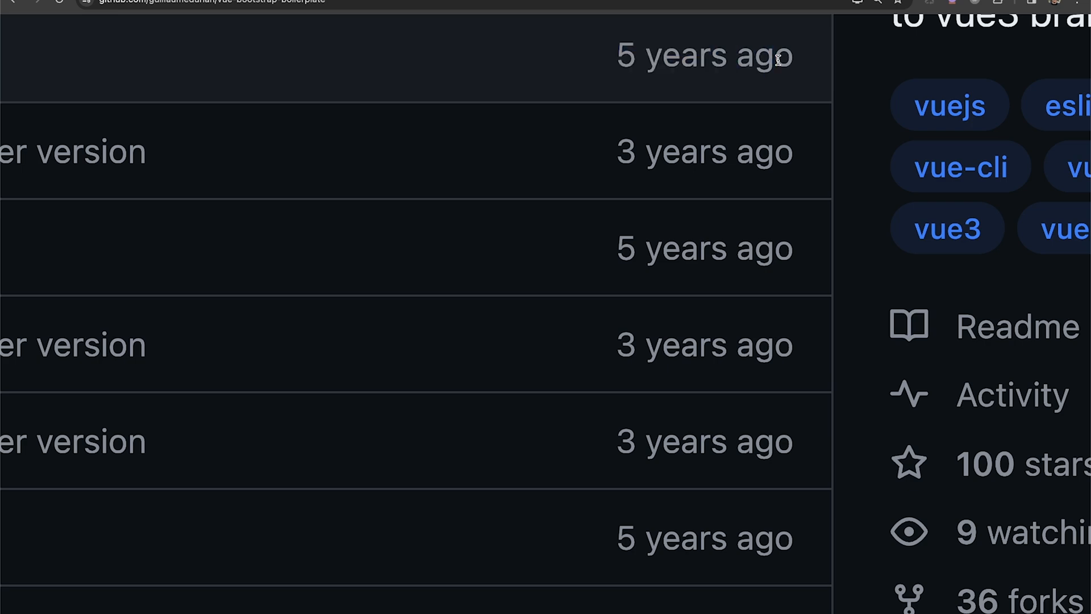
scroll(down, 3)
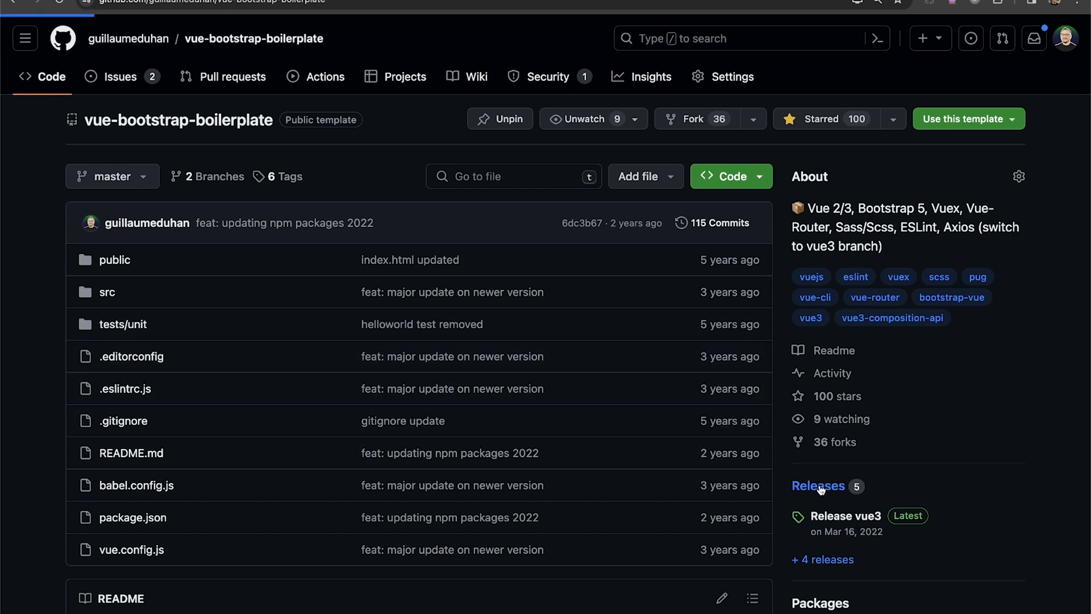
Step: Open vue-bootstrap-boilerplate releases, highlight the Release vue3 date, and browse older release notes
click(818, 485)
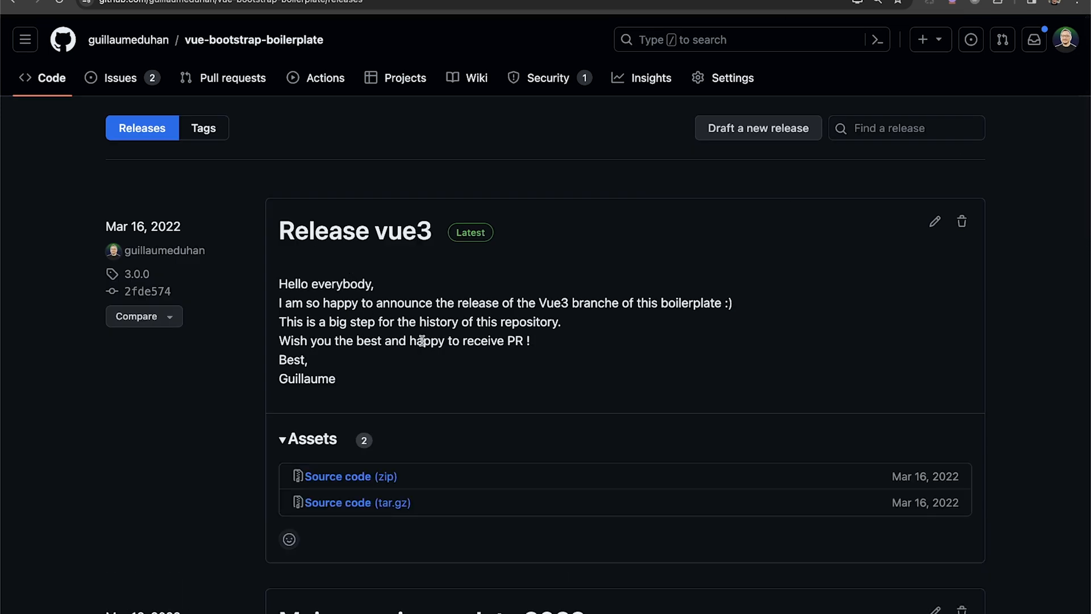
double_click(142, 226)
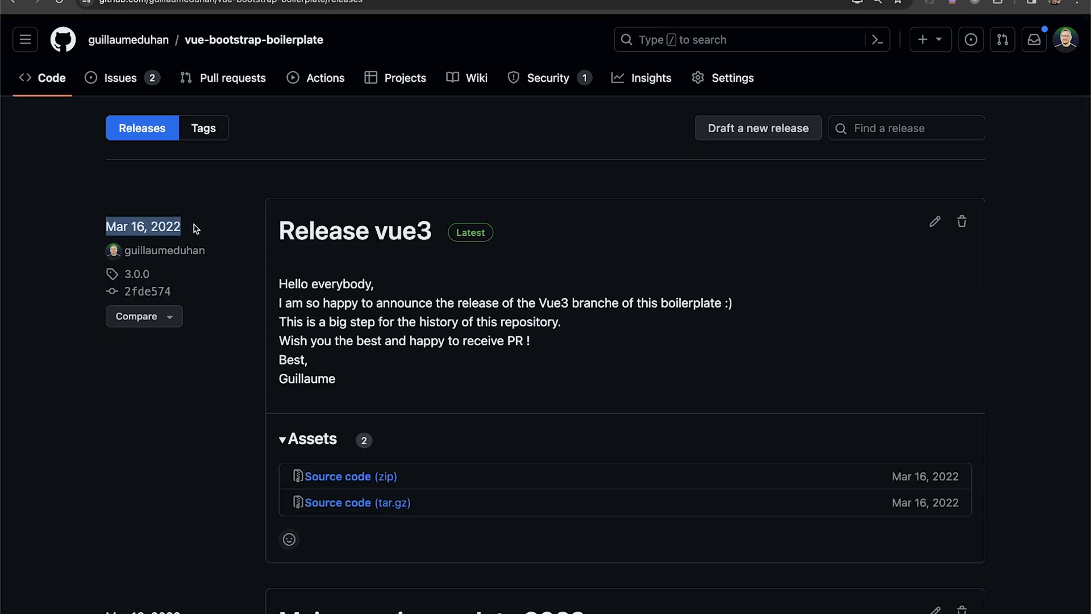
scroll(down, 3)
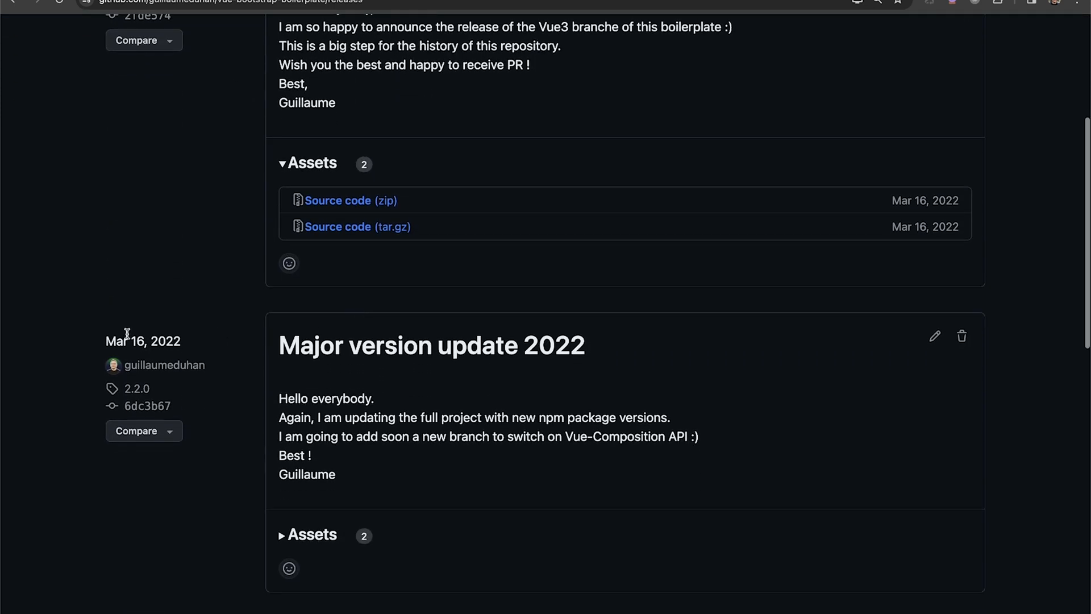
scroll(down, 3)
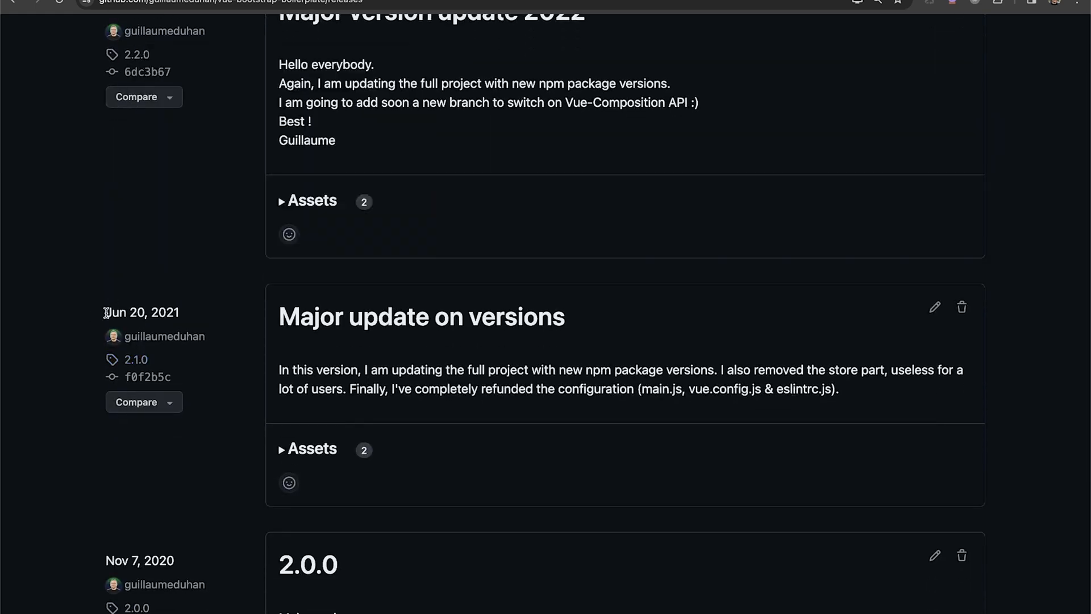
mouse_move(187, 316)
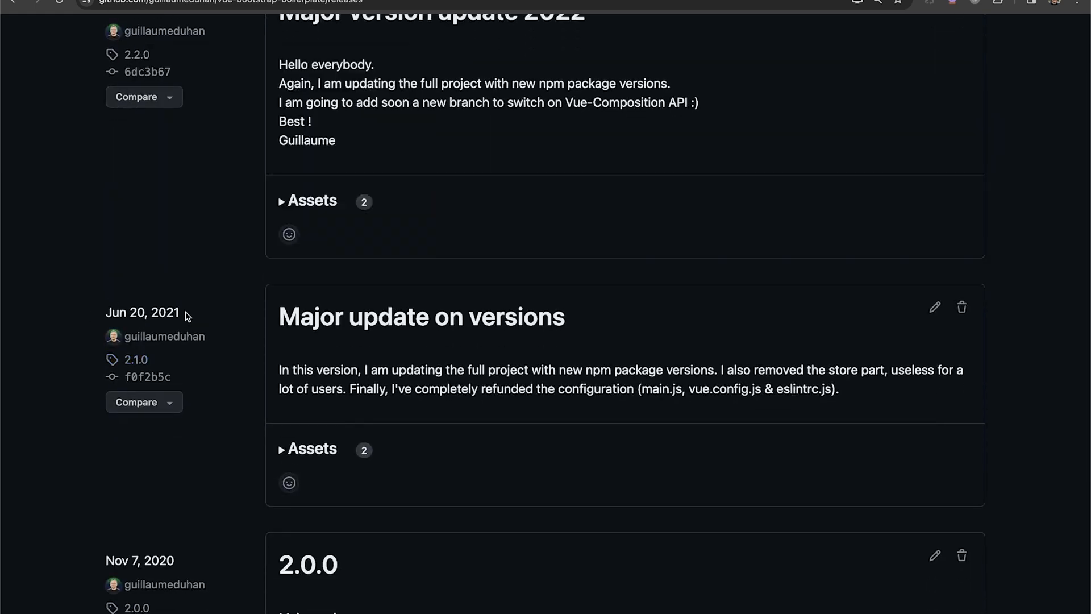
scroll(down, 3)
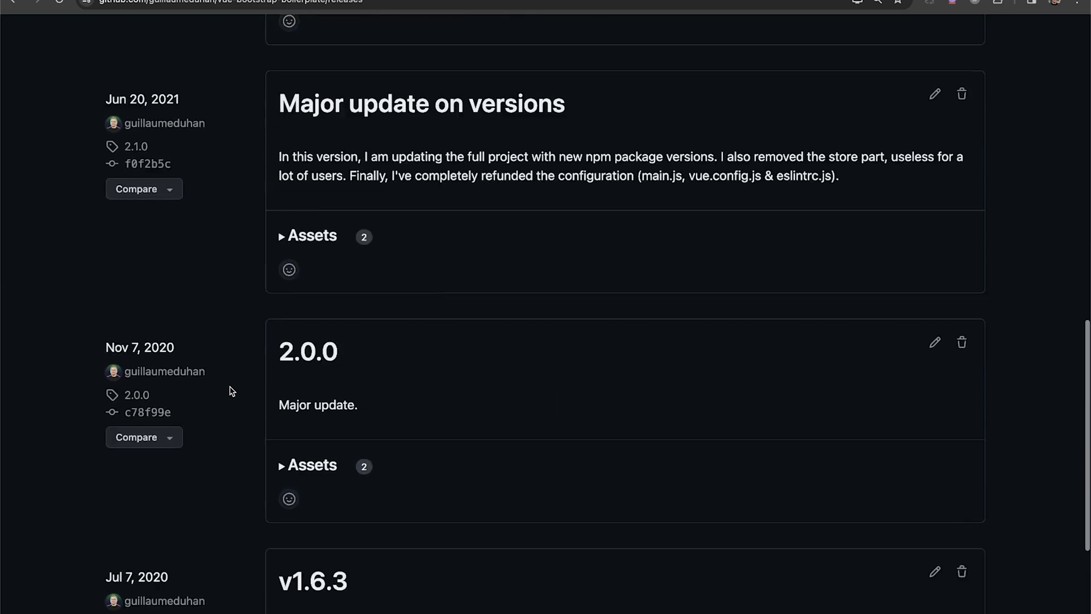
scroll(up, 3)
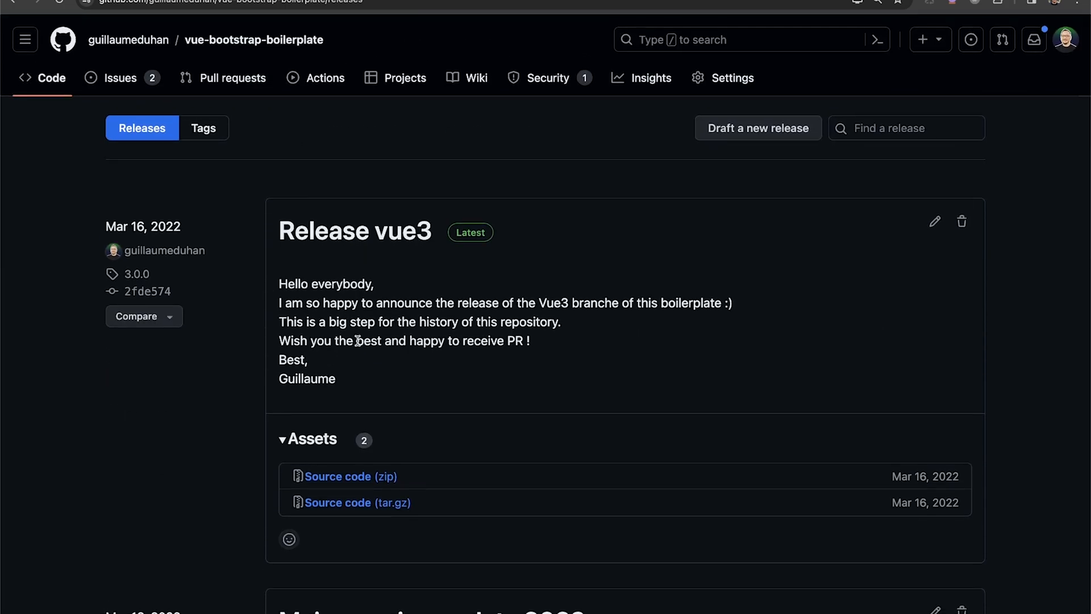
scroll(down, 3)
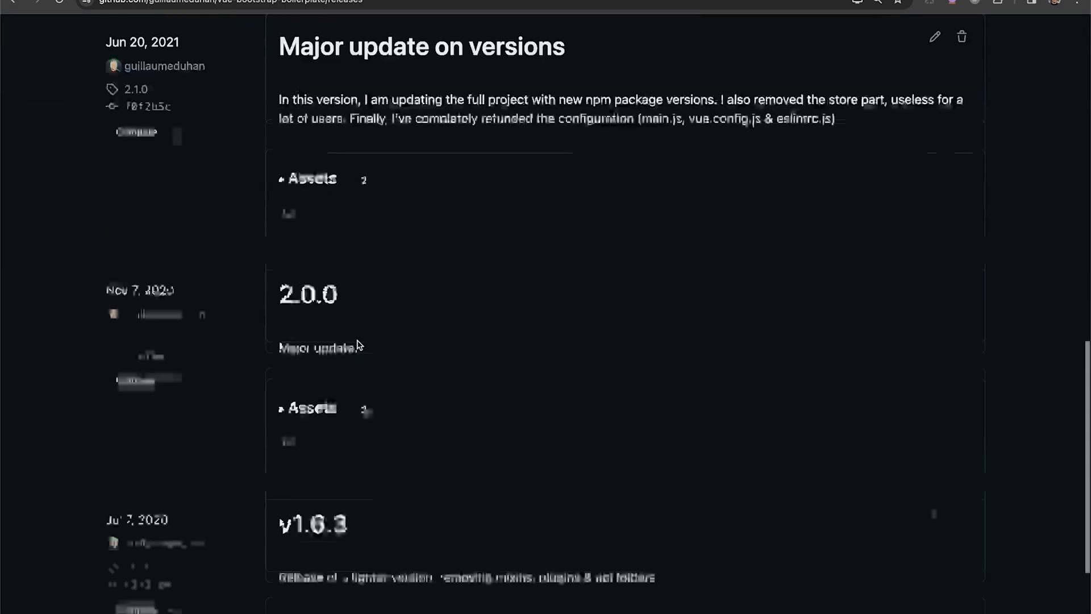
scroll(up, 3)
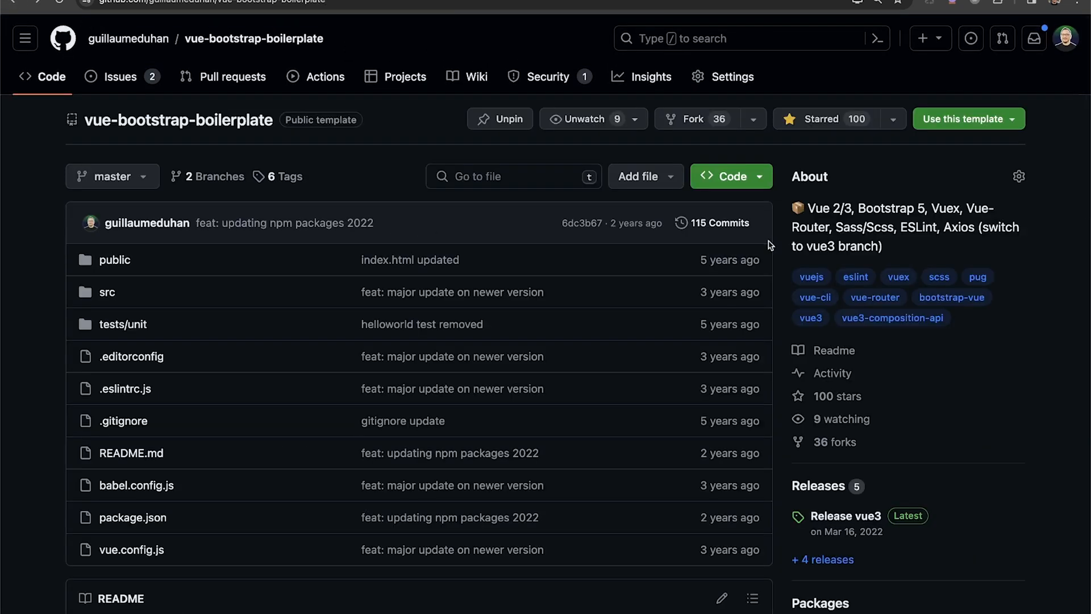
mouse_move(442, 213)
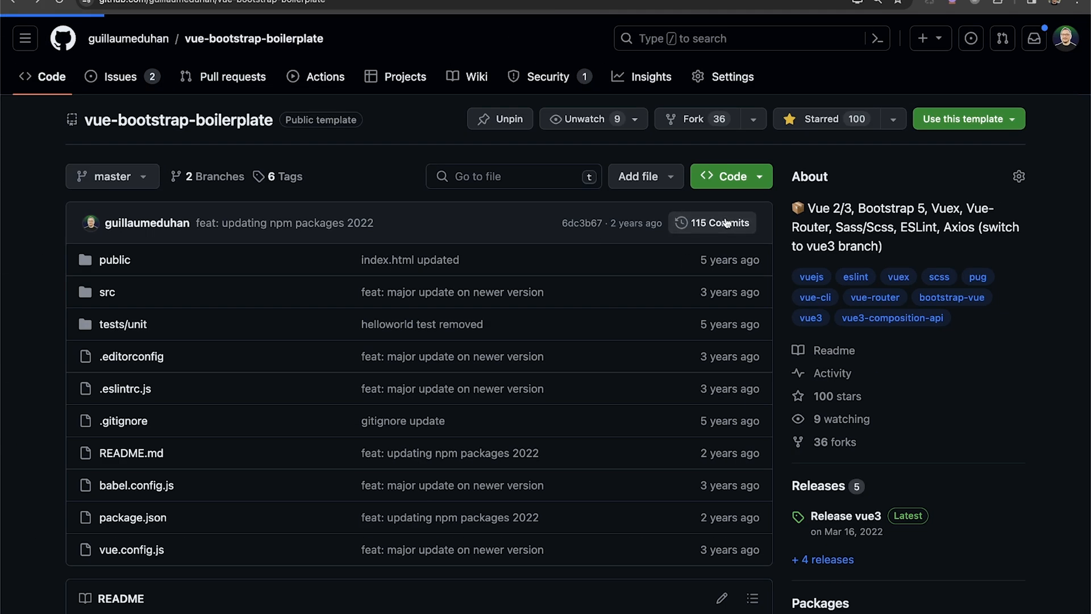
click(712, 223)
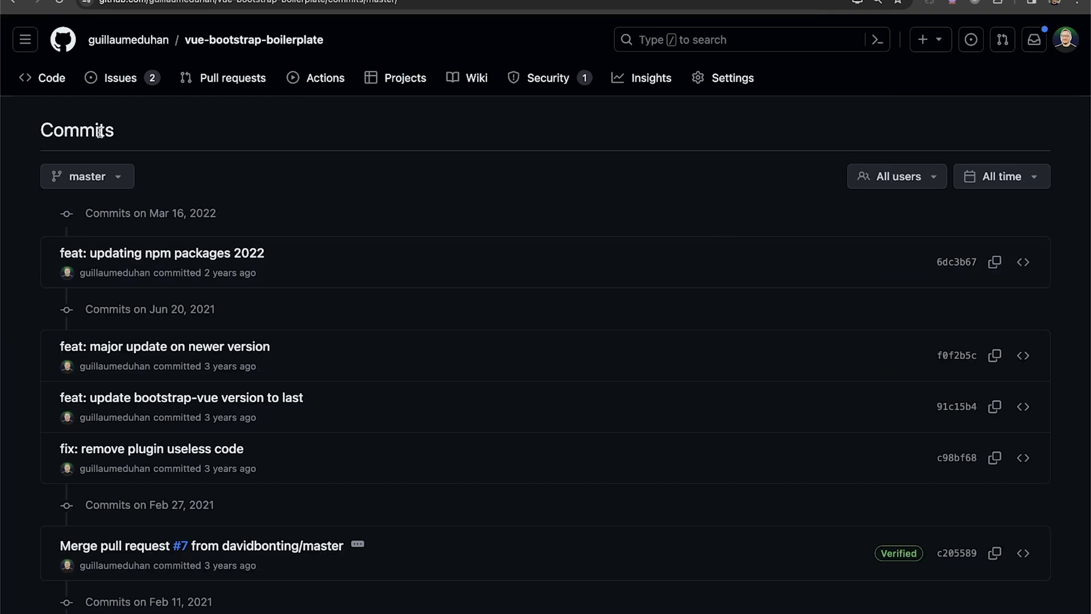
mouse_move(209, 209)
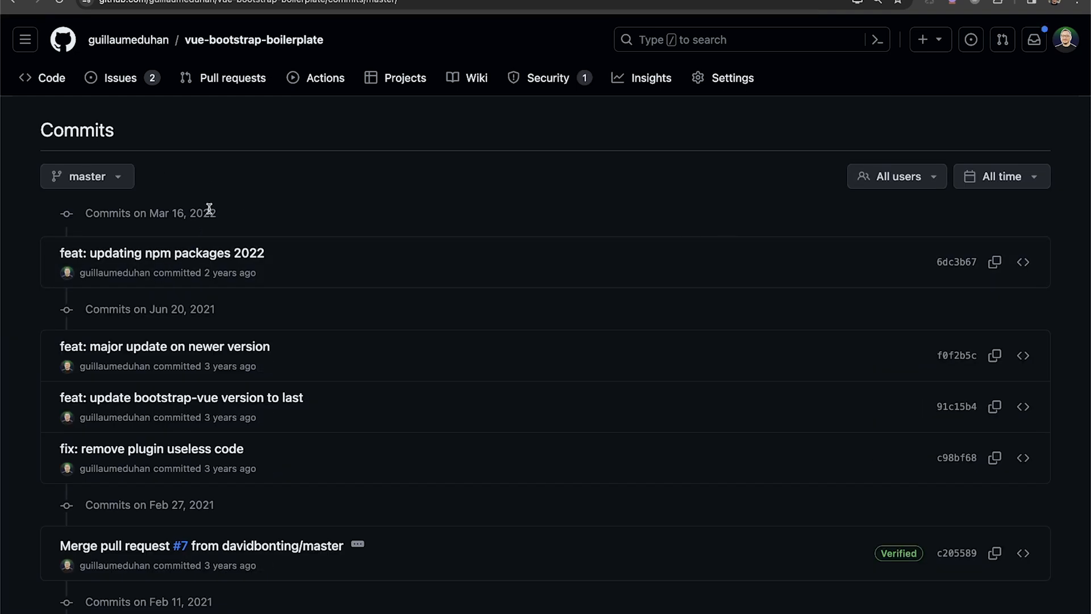
scroll(down, 3)
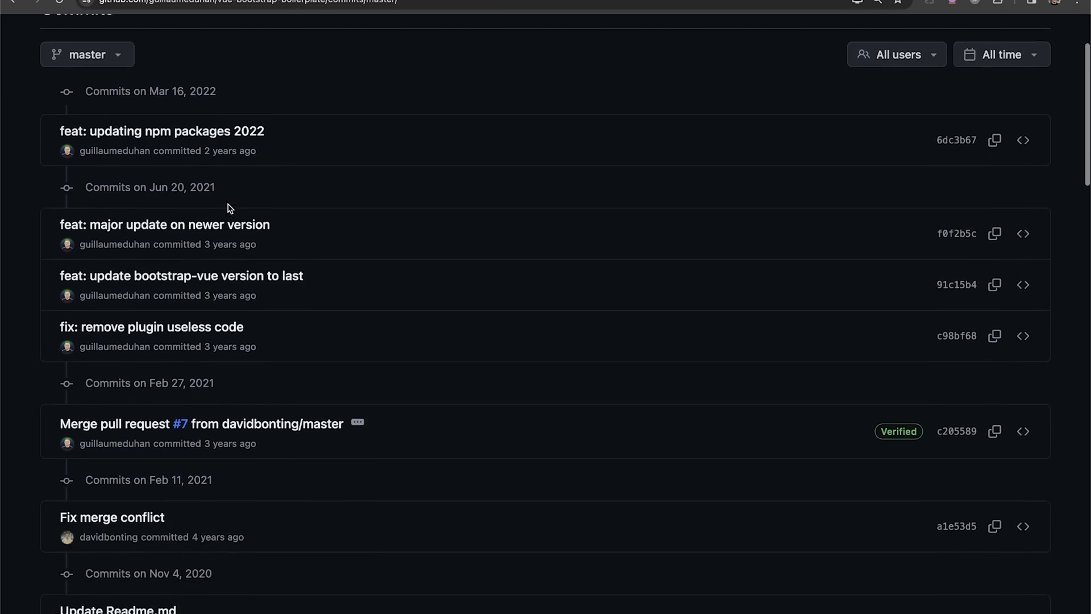
scroll(down, 3)
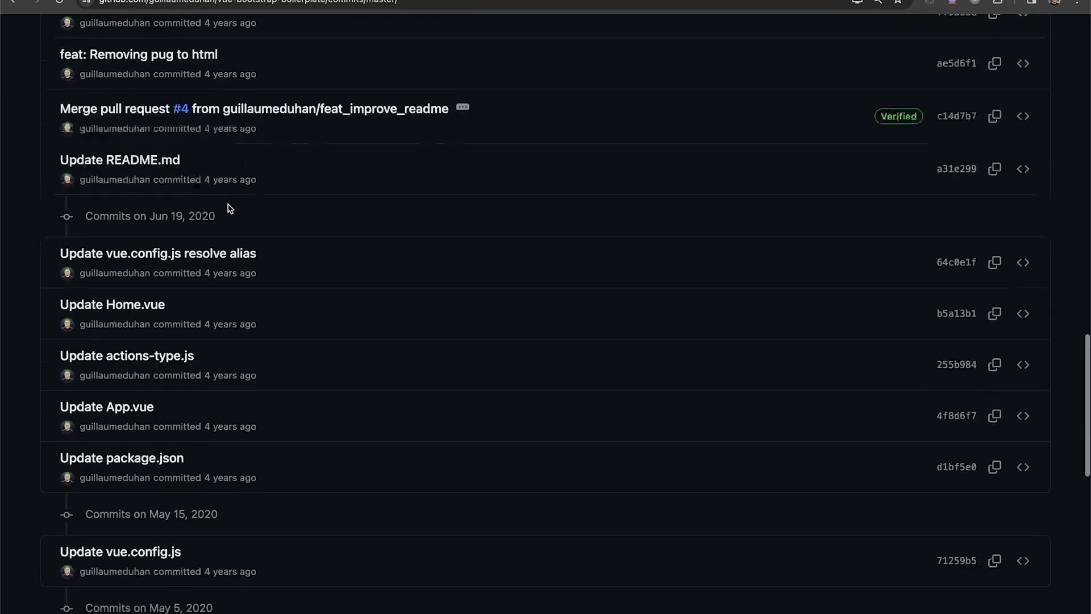
scroll(down, 3)
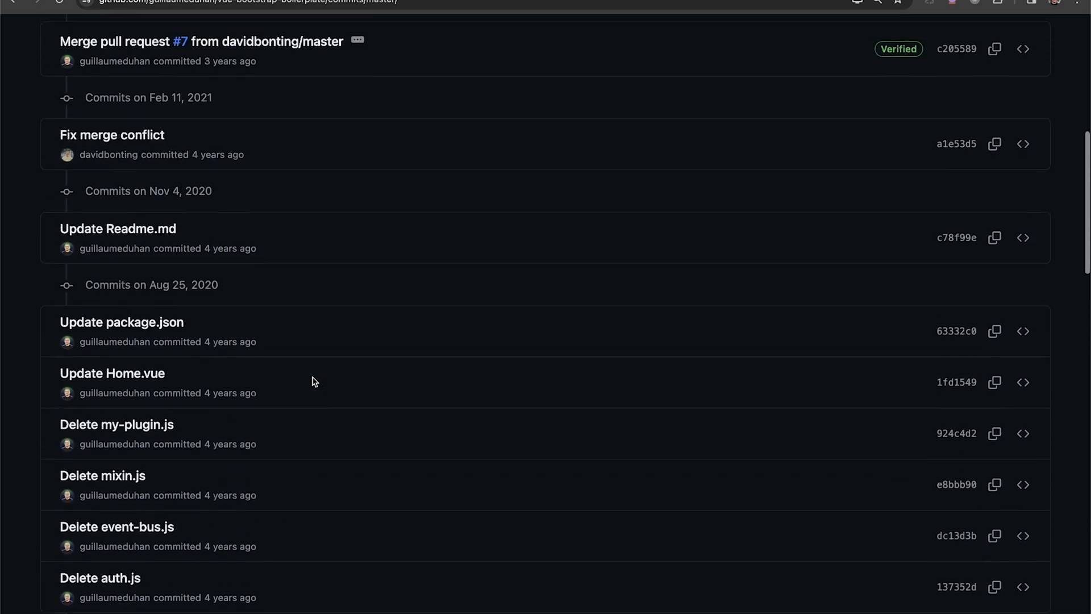
scroll(up, 3)
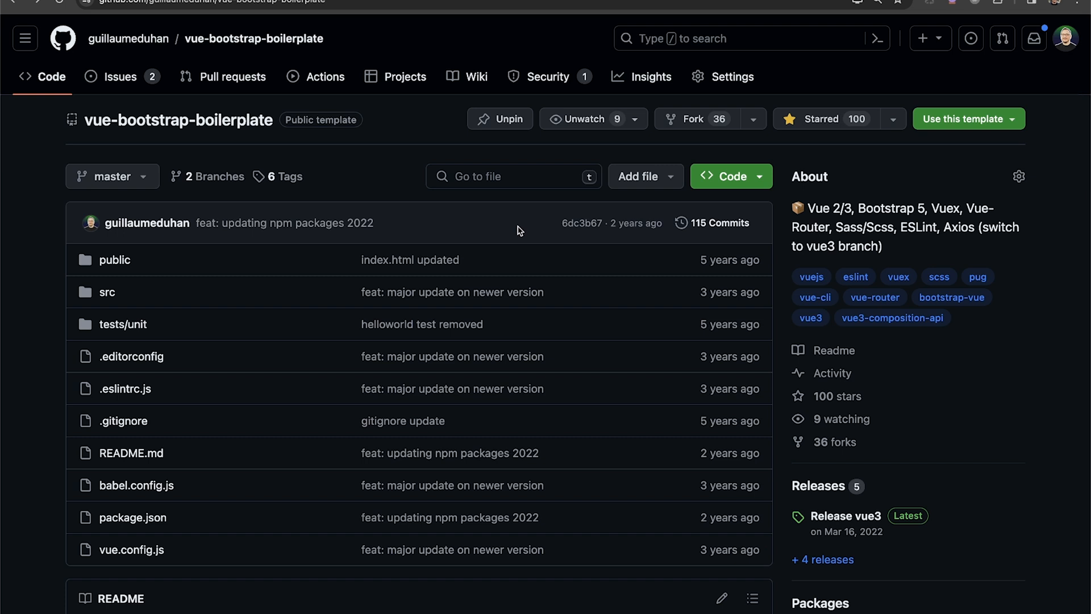
click(725, 176)
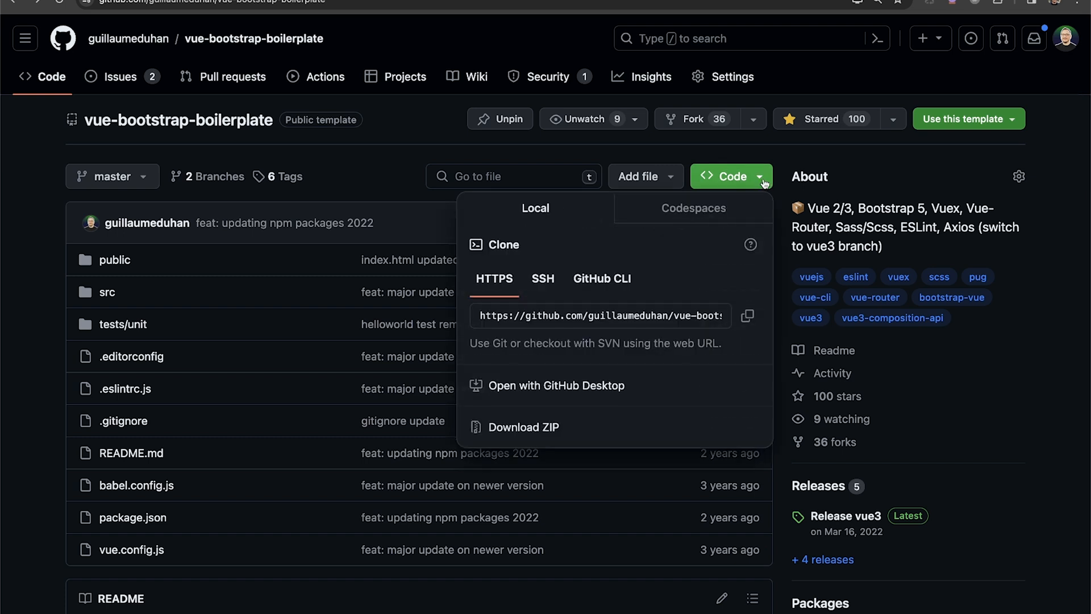
mouse_move(641, 169)
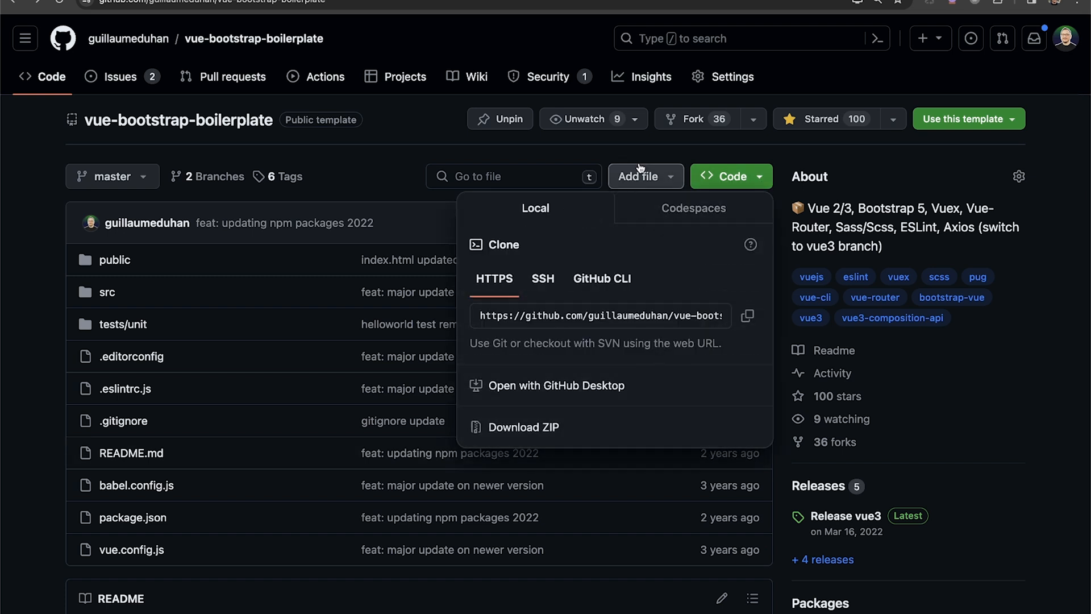
click(892, 118)
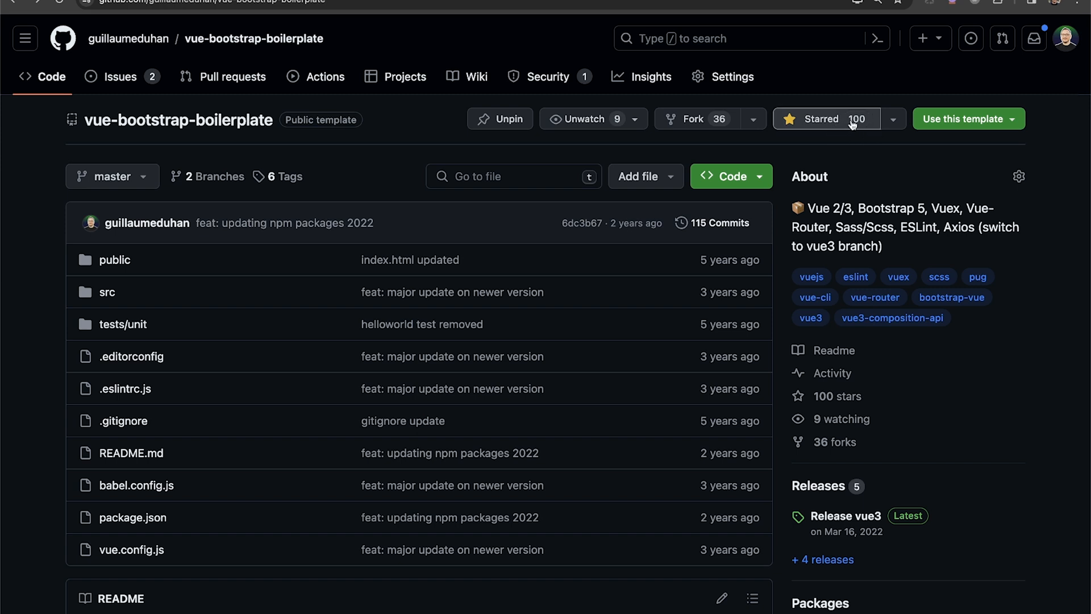
mouse_move(852, 119)
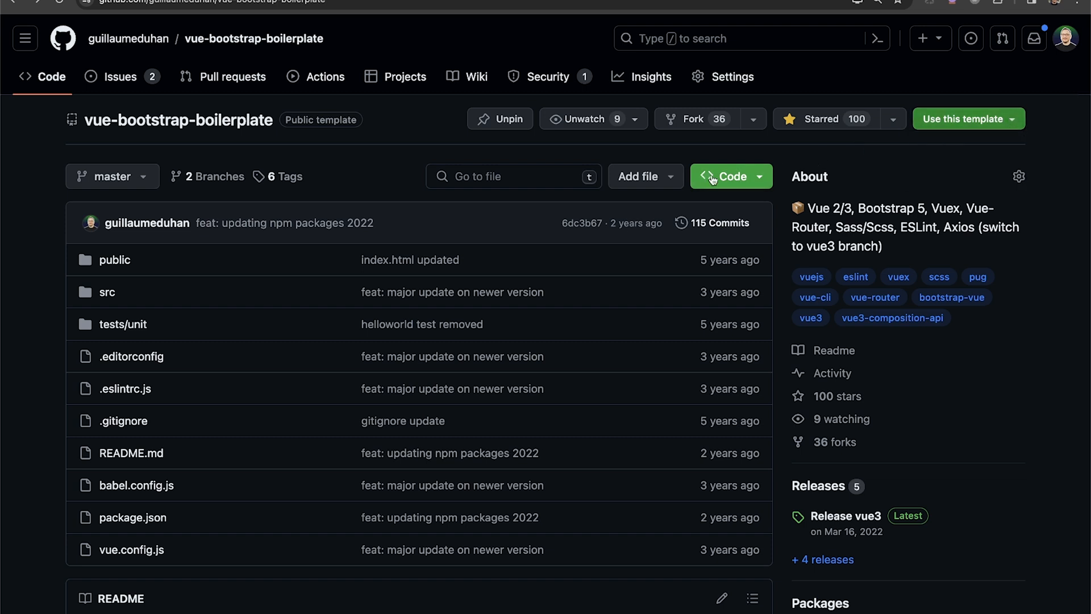
mouse_move(254, 157)
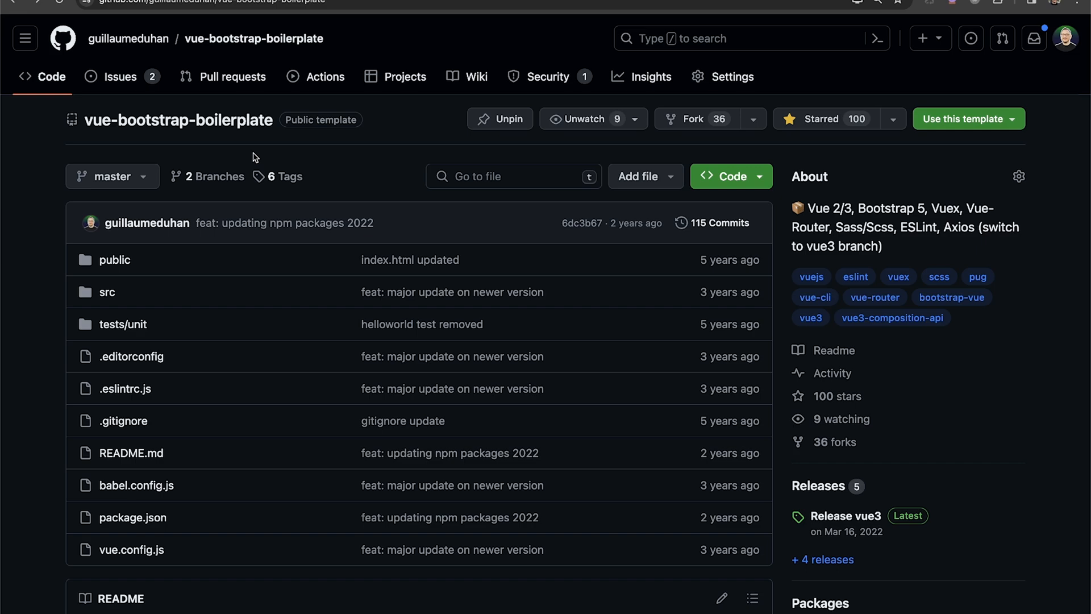
mouse_move(231, 77)
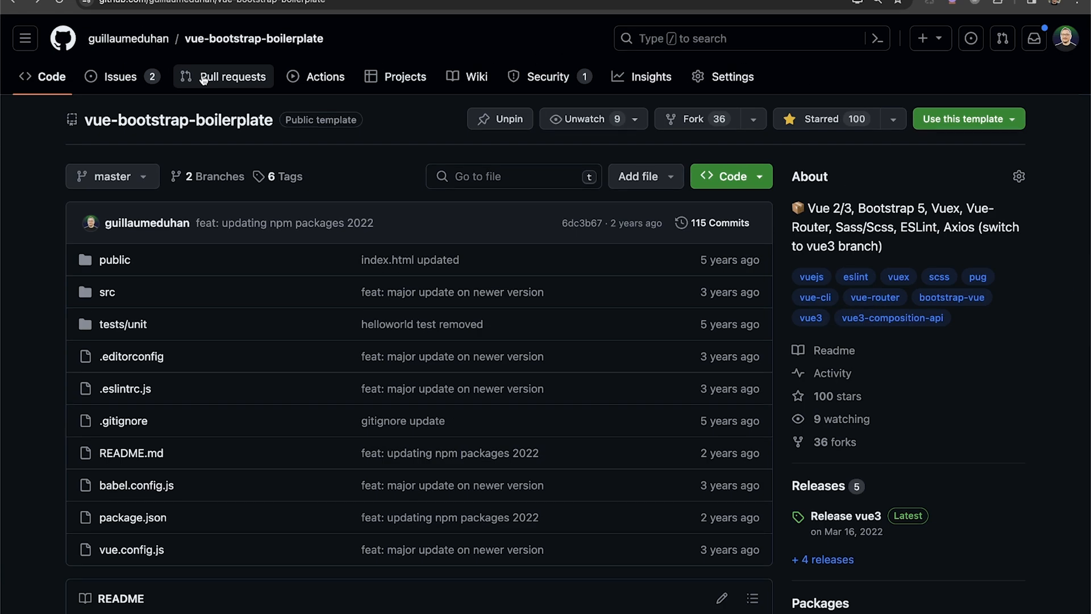
mouse_move(645, 176)
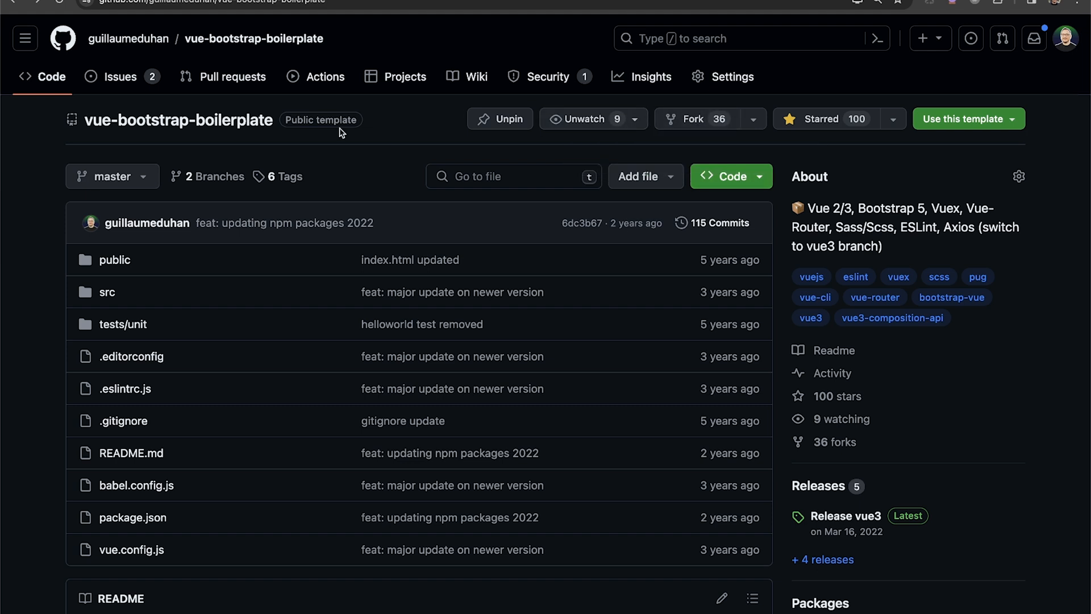
mouse_move(232, 77)
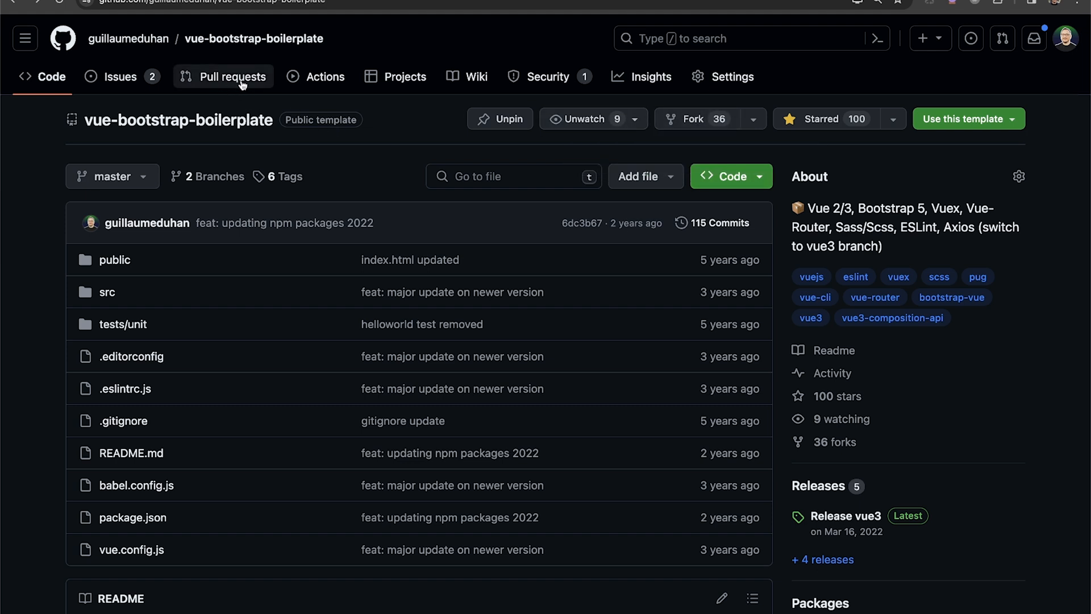
mouse_move(292, 96)
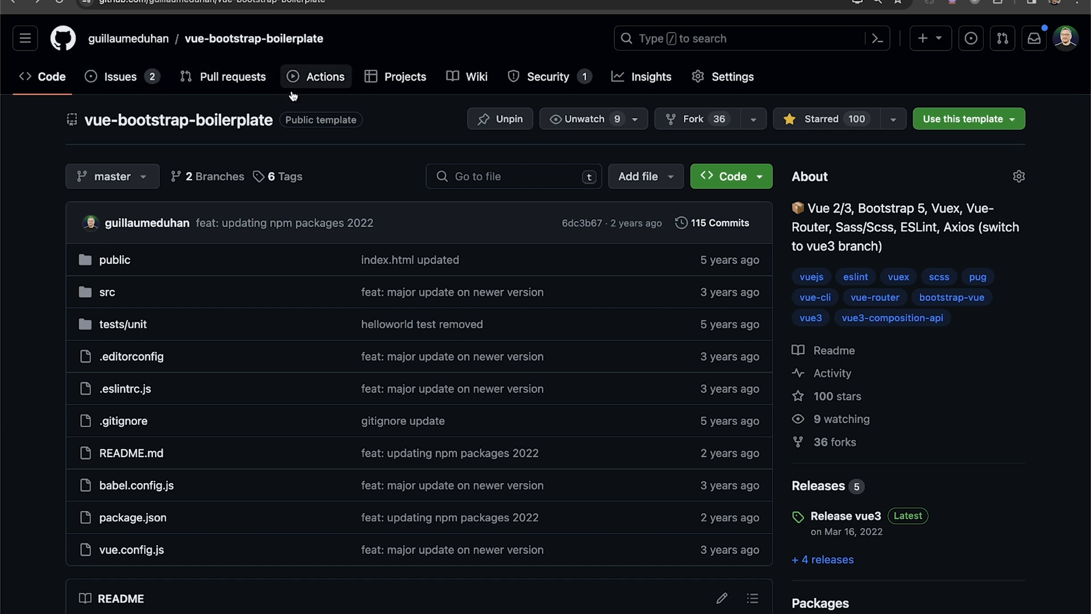
mouse_move(686, 108)
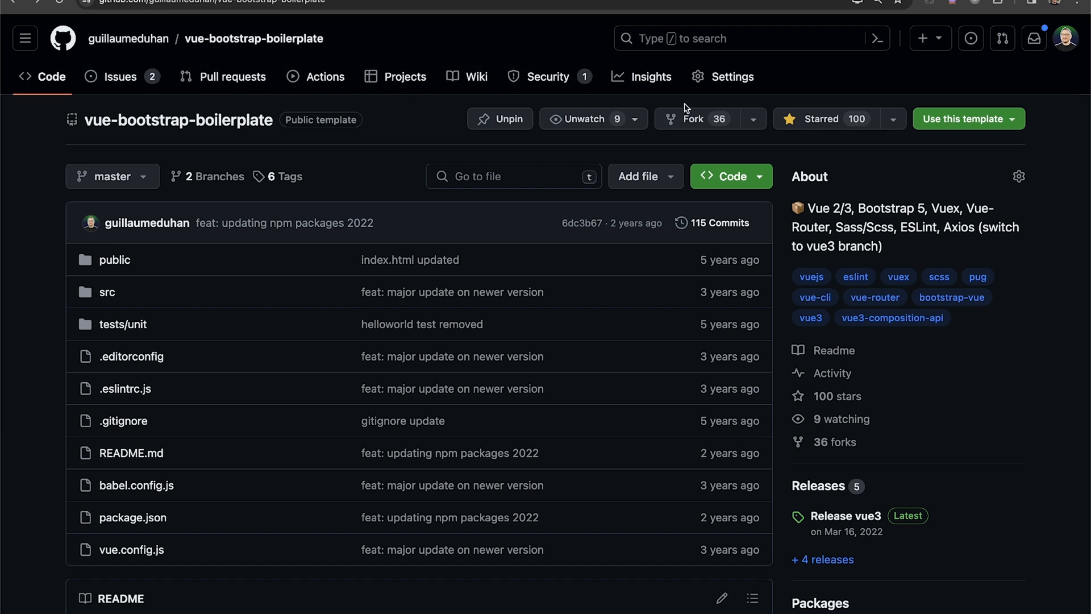
Step: From the profile overview, search GitHub for 'vuejs' to list matching repositories
click(128, 38)
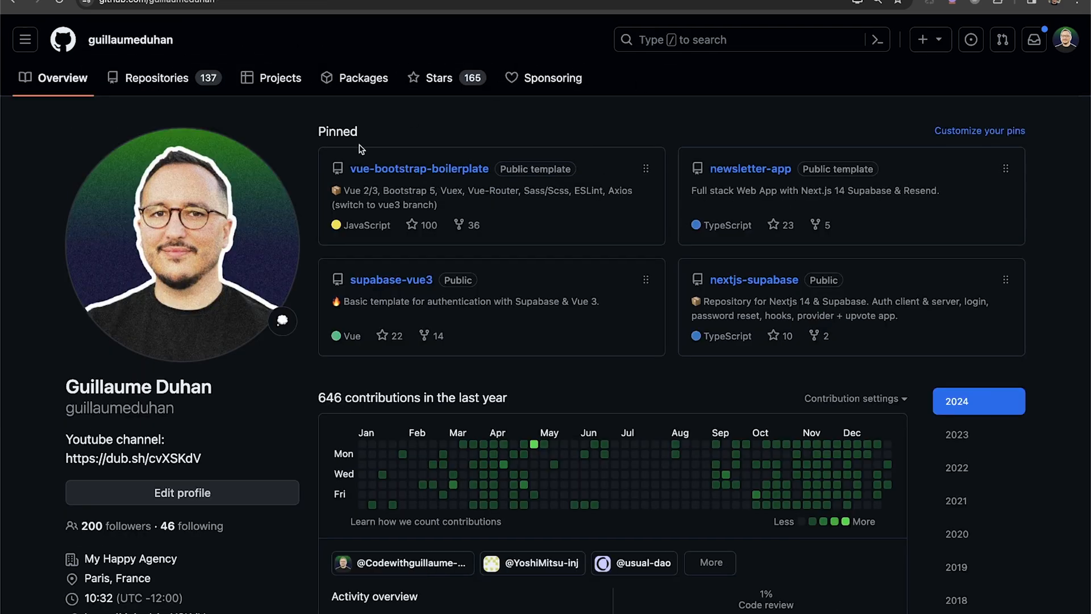
mouse_move(739, 40)
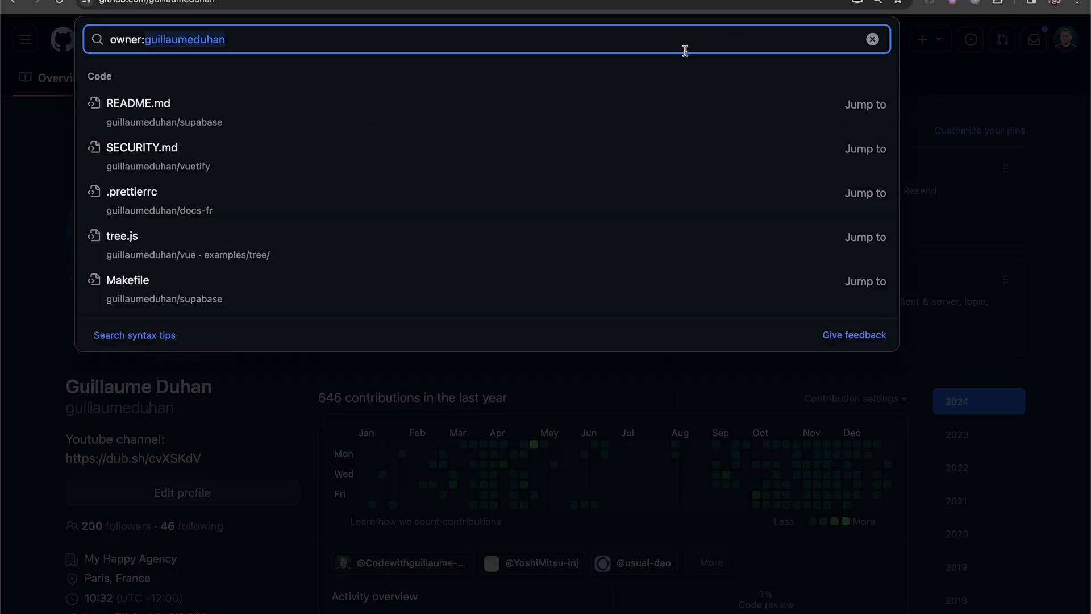
text(vu)
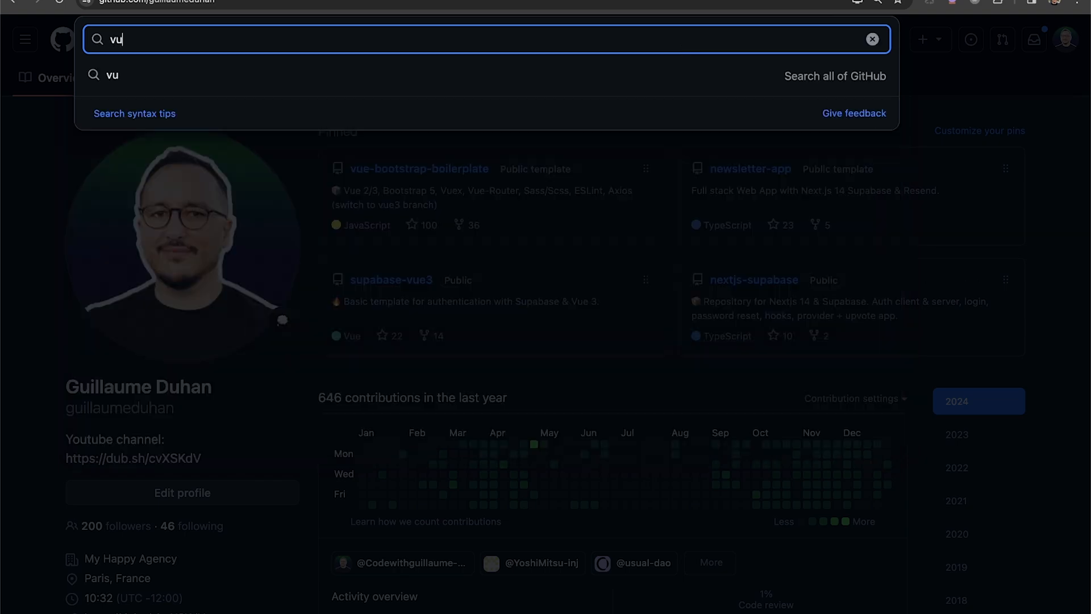
key(Escape)
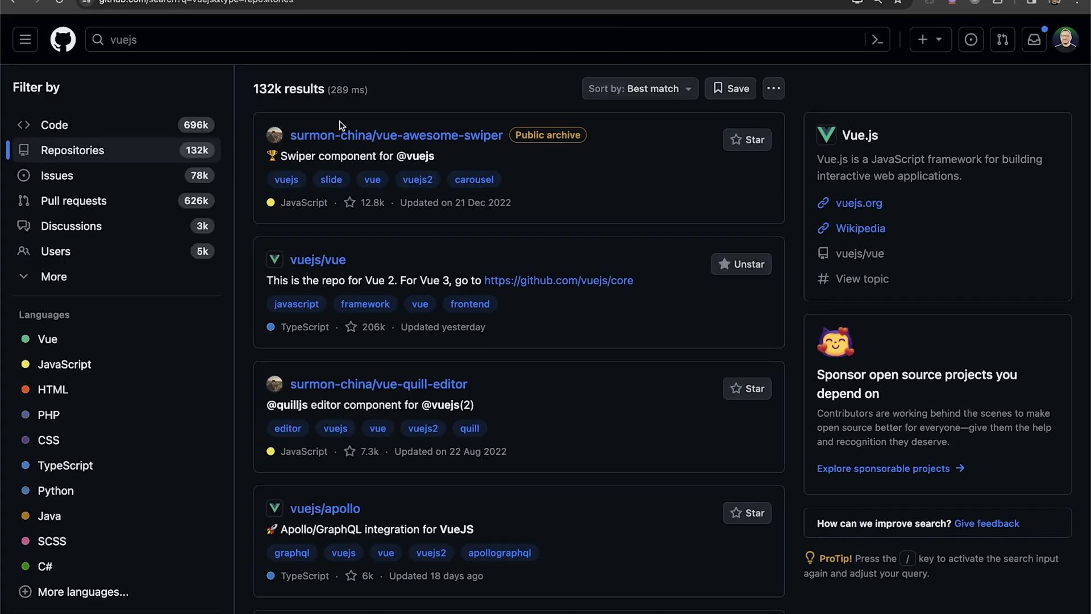
mouse_move(331, 348)
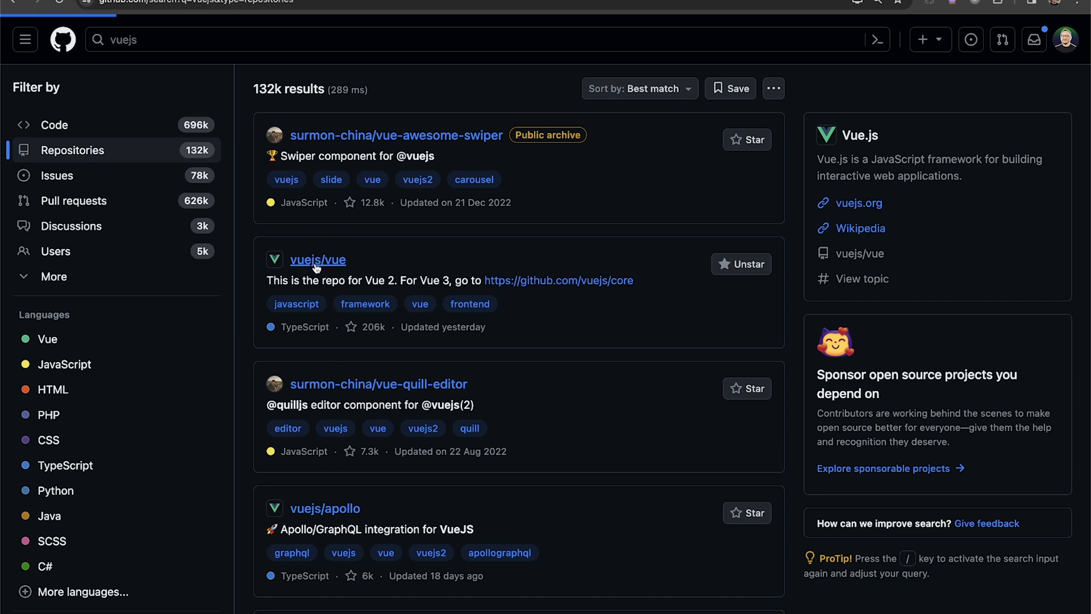
Step: Open the vuejs/vue result and scroll to its README about Vue 2's end of life
click(318, 260)
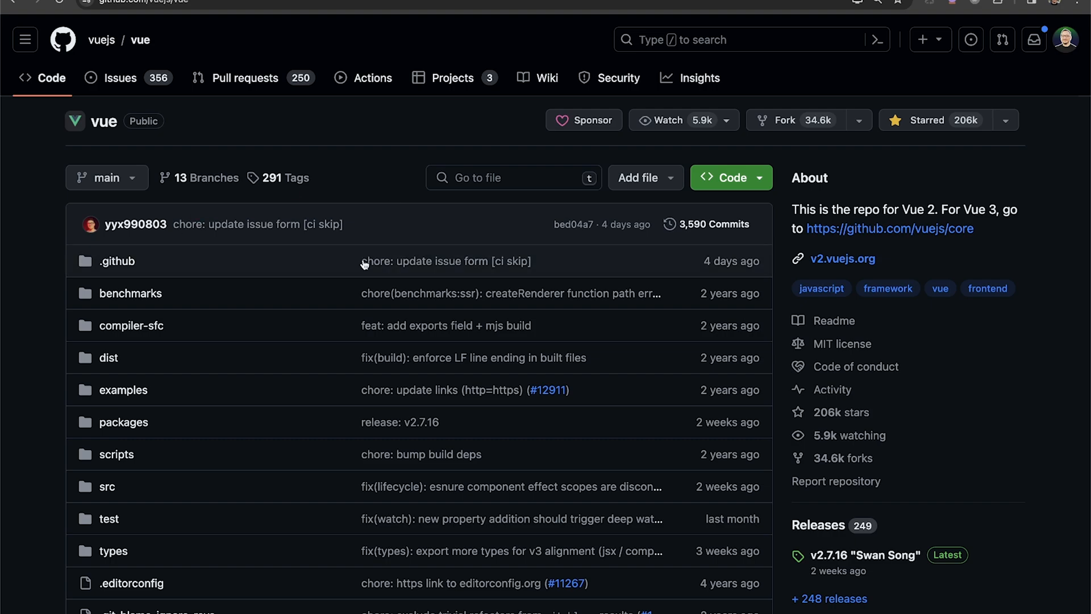
mouse_move(528, 232)
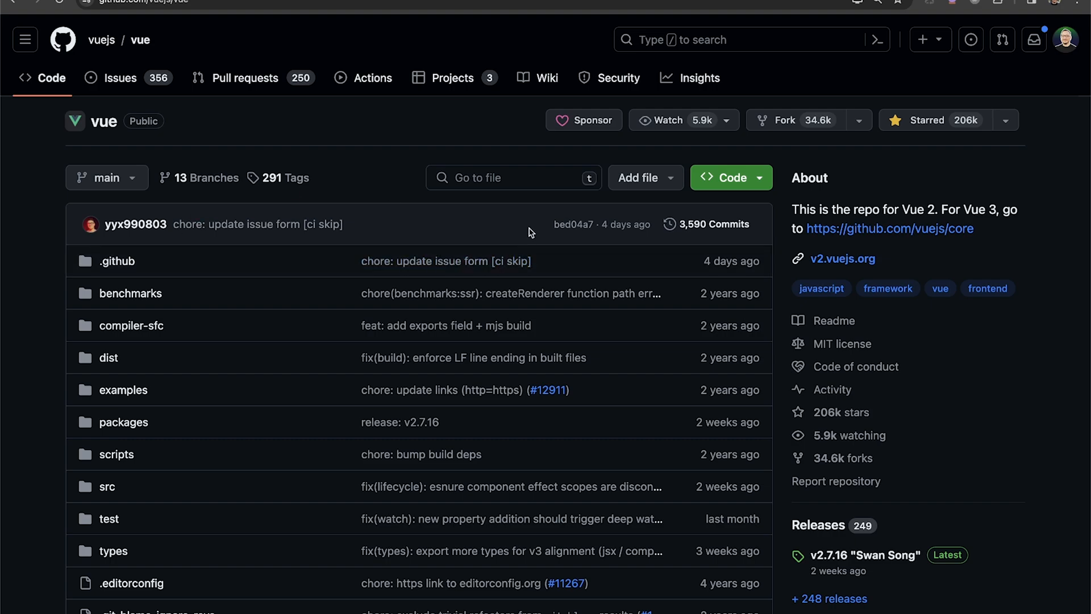
scroll(down, 3)
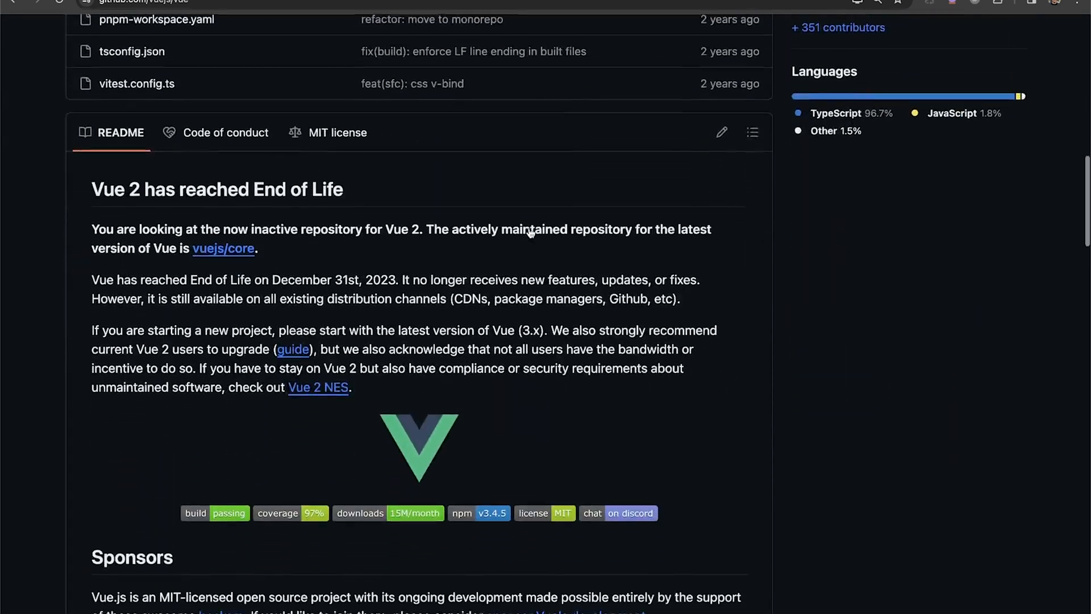
scroll(down, 3)
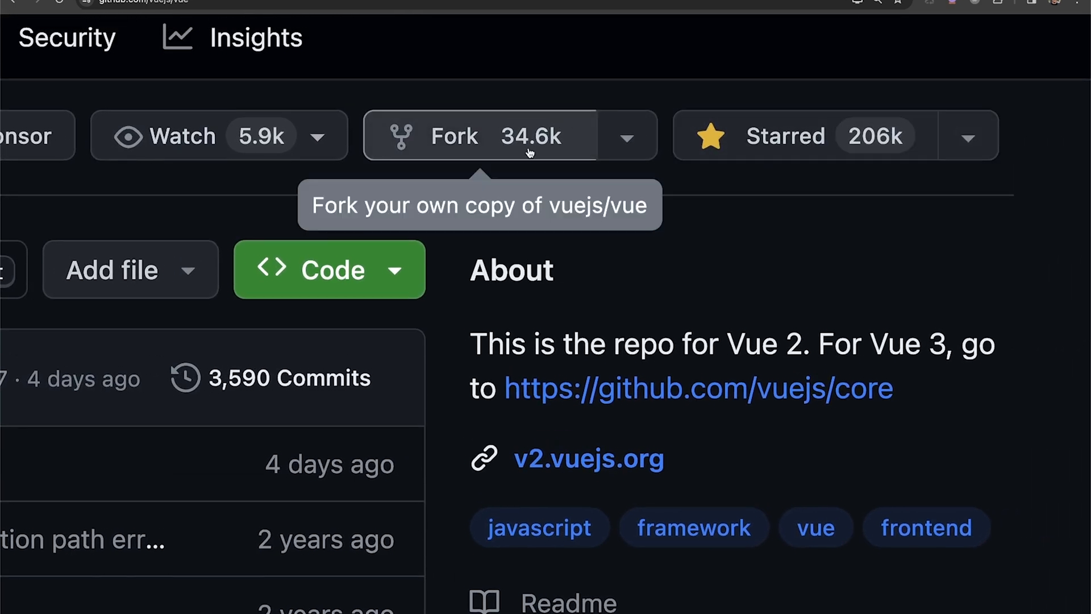
mouse_move(723, 204)
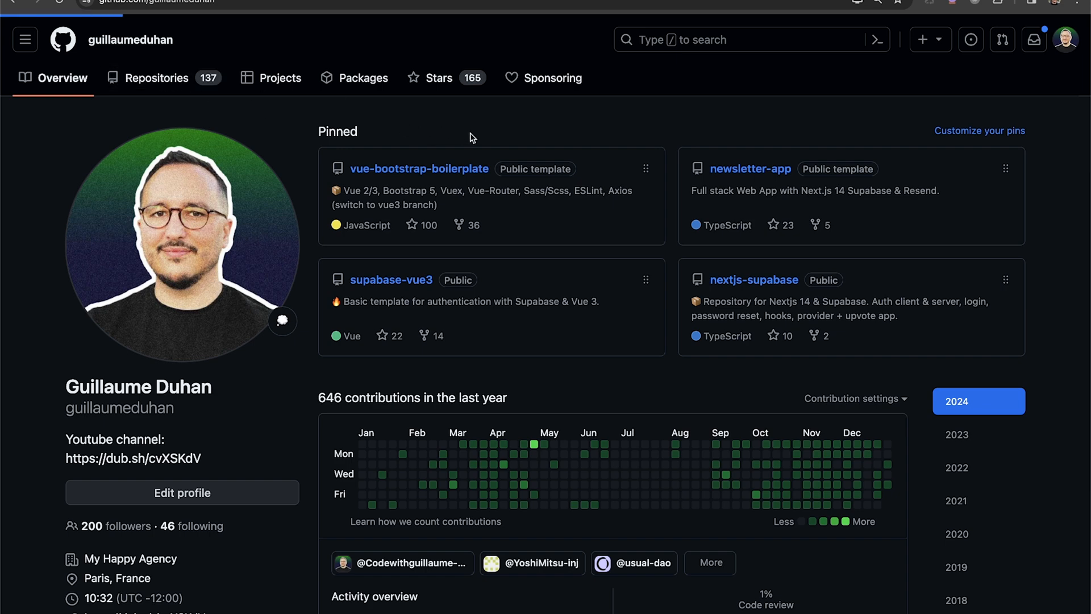
Step: Show the profile's 137 repositories, scroll the list, and return to the top
click(157, 78)
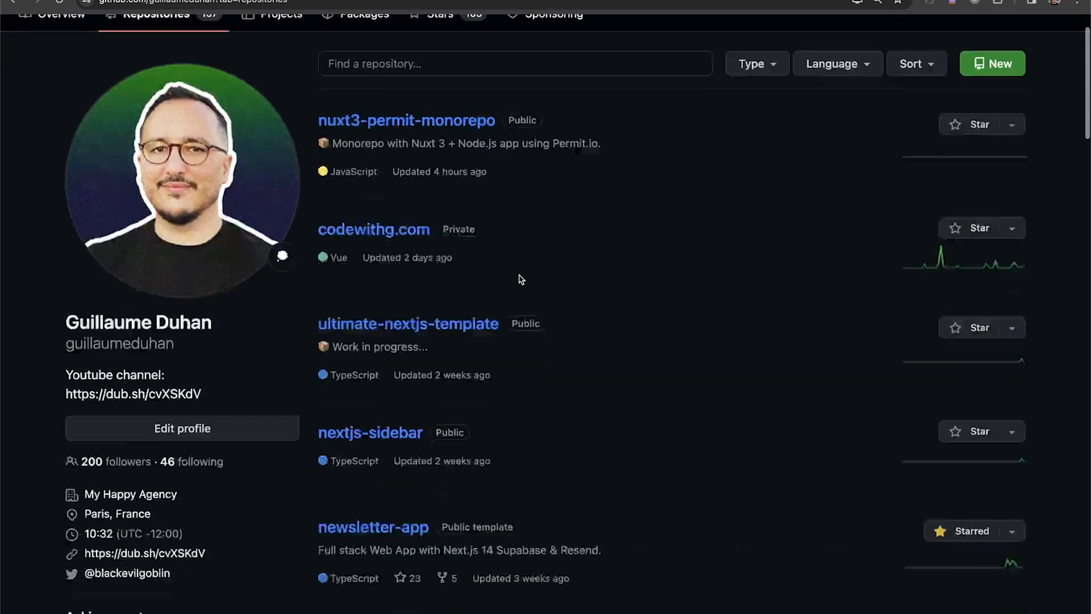
scroll(down, 3)
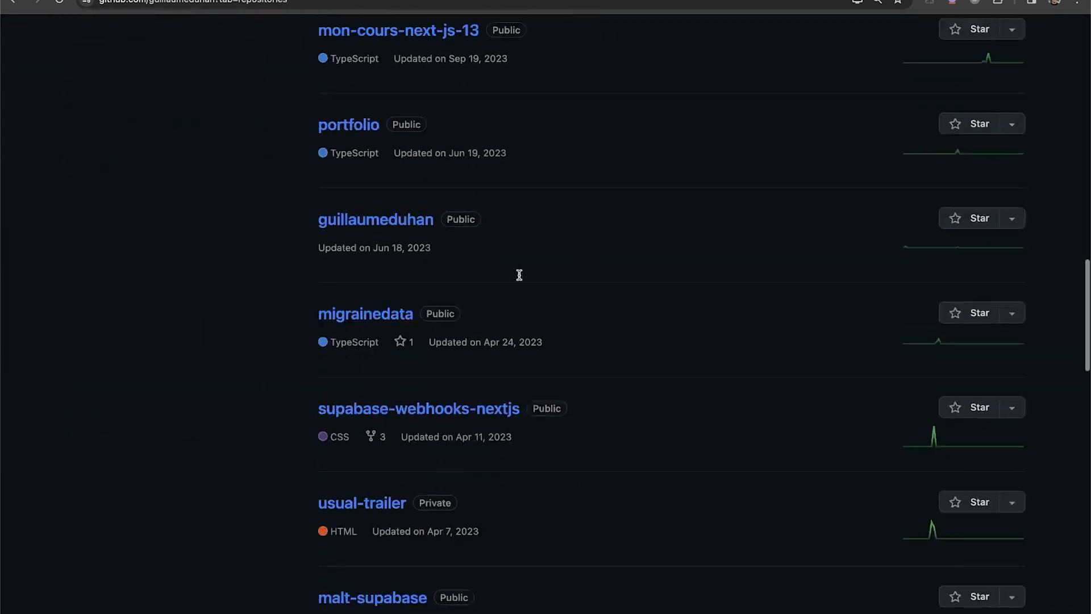
scroll(up, 3)
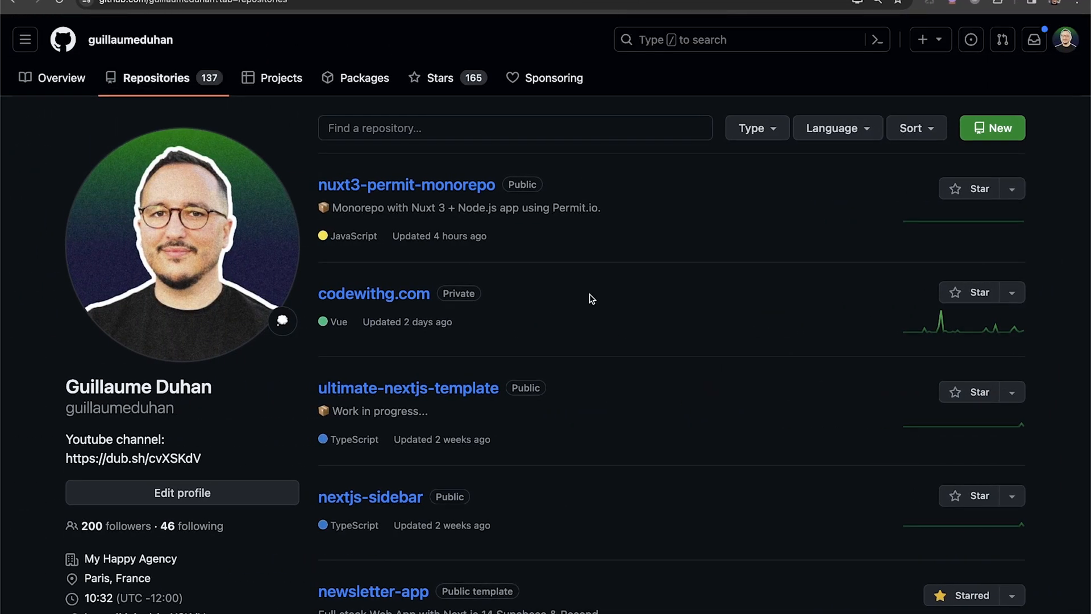
mouse_move(296, 191)
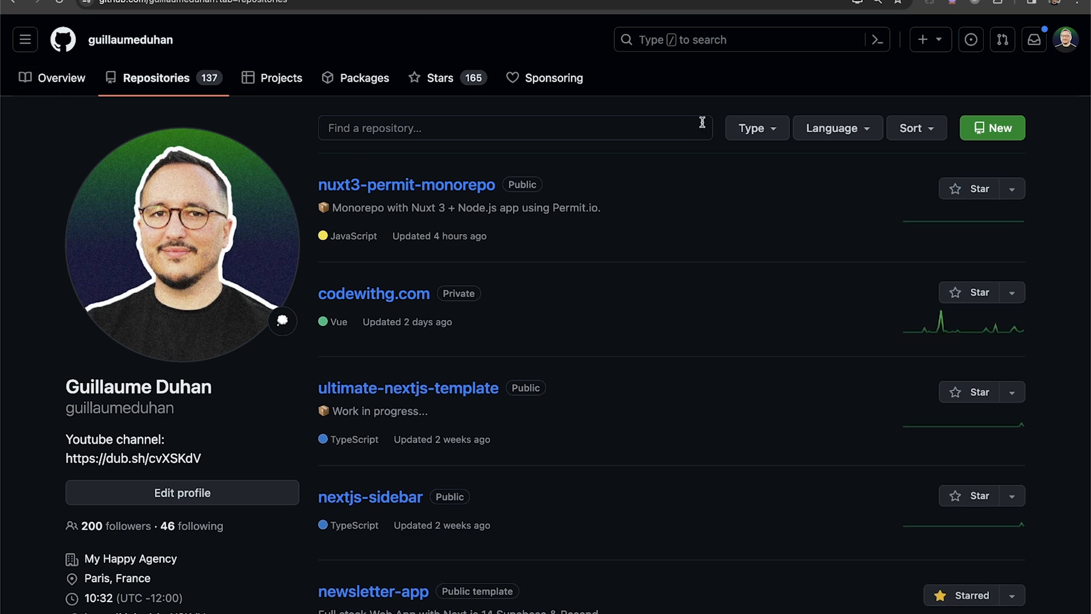
mouse_move(991, 75)
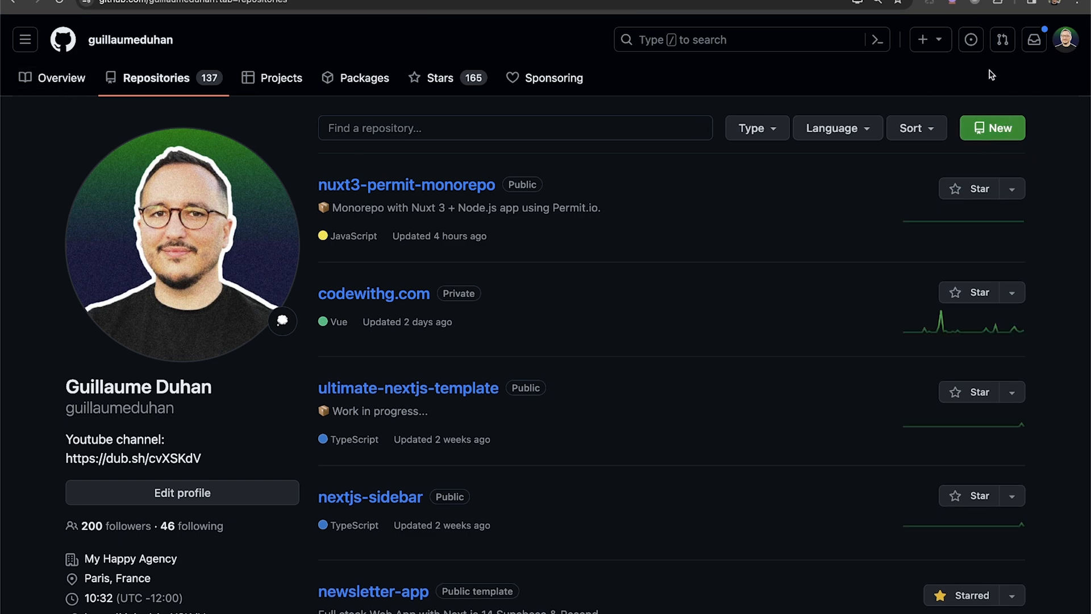
mouse_move(949, 174)
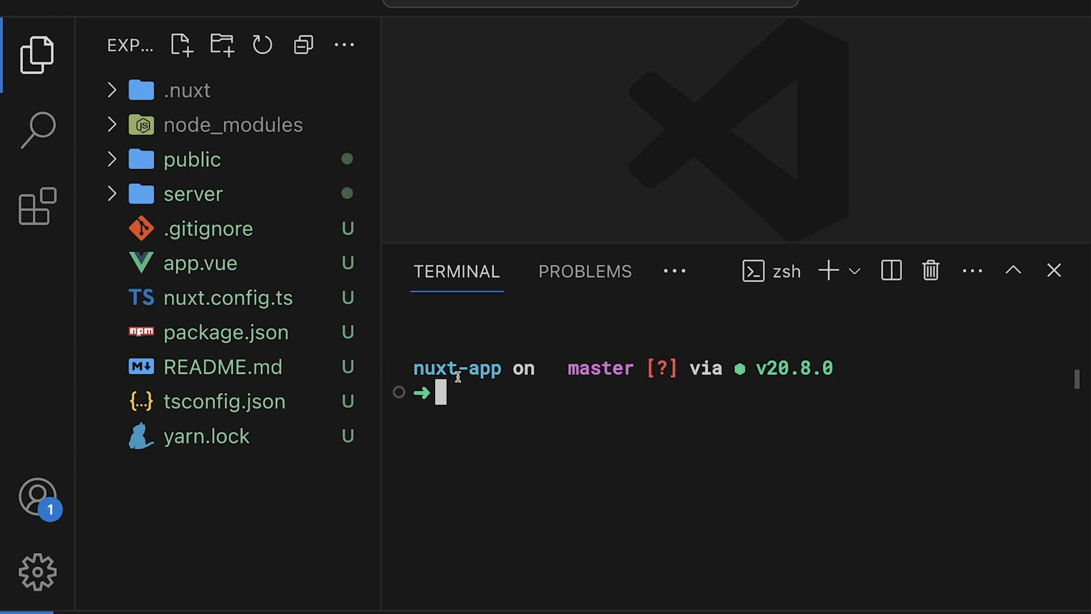
mouse_move(597, 369)
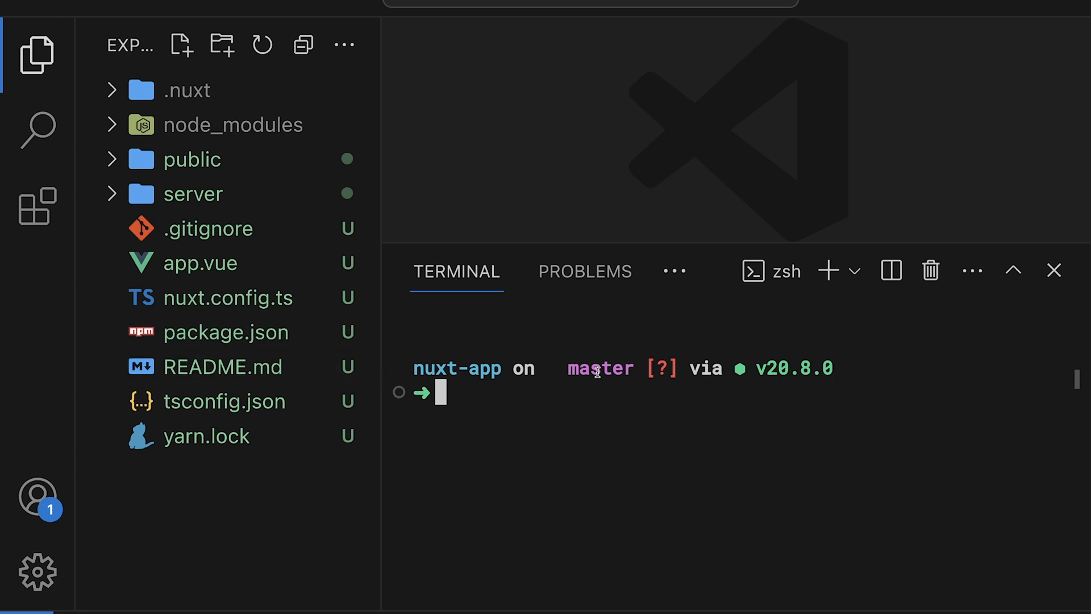